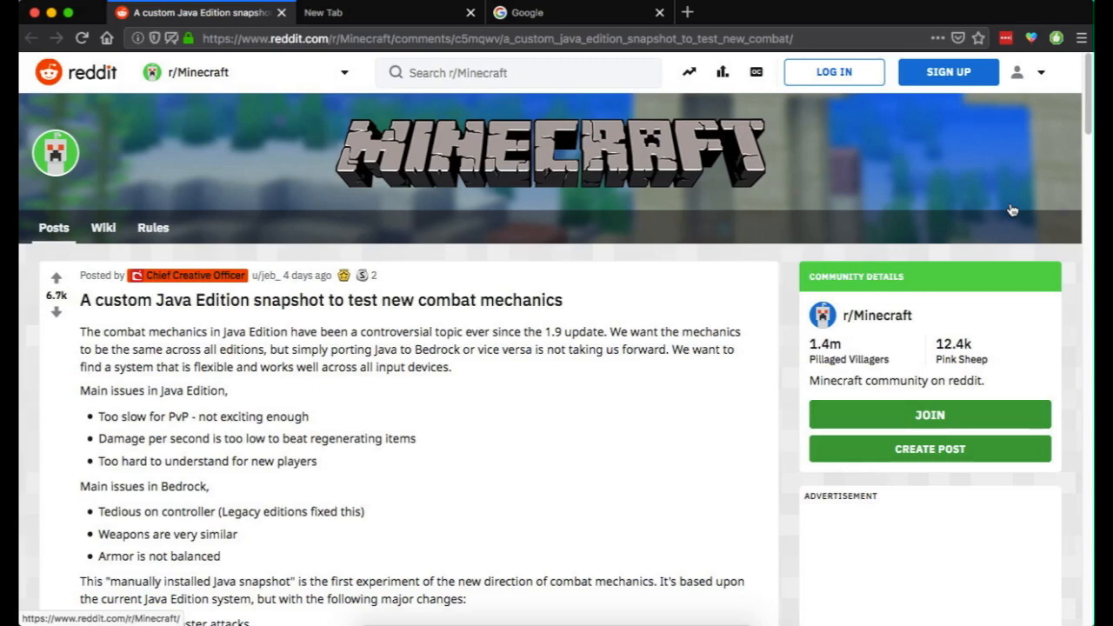
Step: Download the combat test snapshot zip from the launcher.mojang.com link in the instructions
scroll("down", 3)
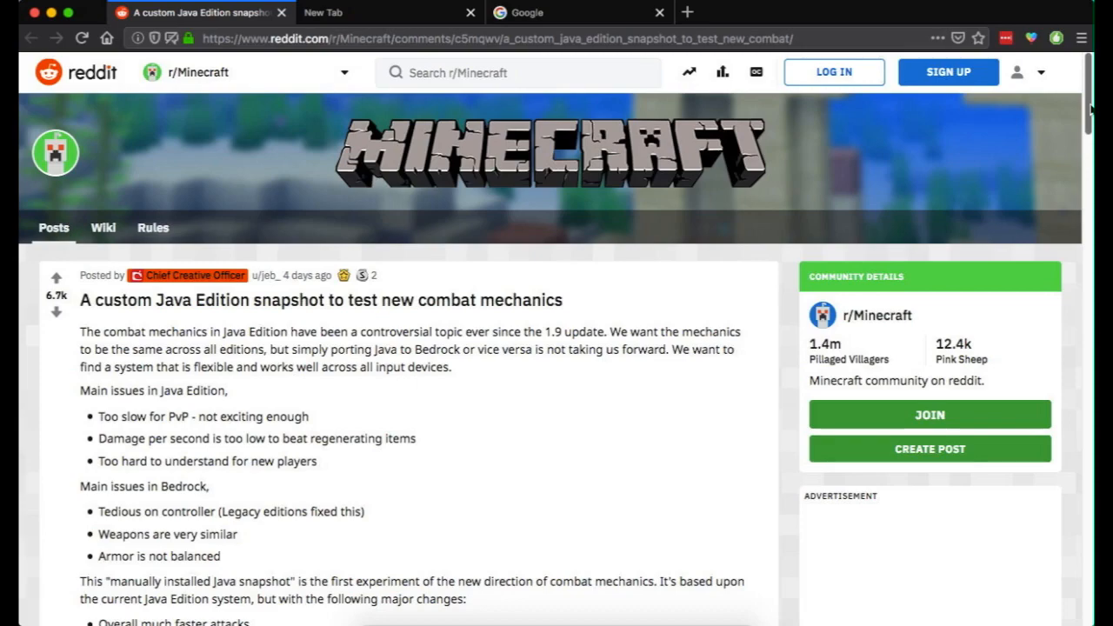
scroll("down", 3)
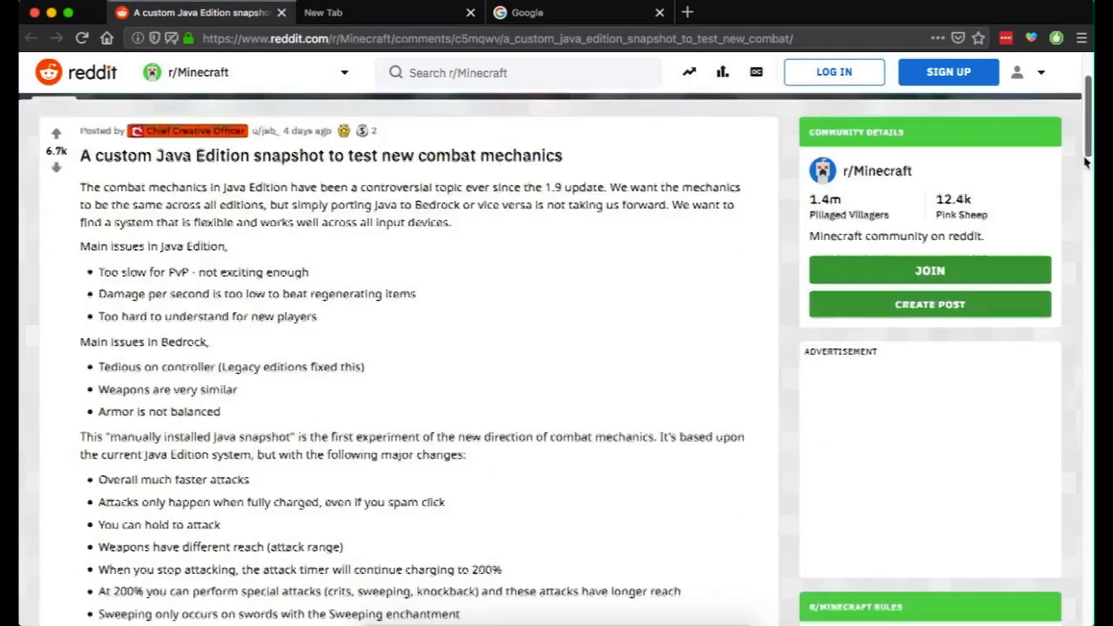
scroll("down", 3)
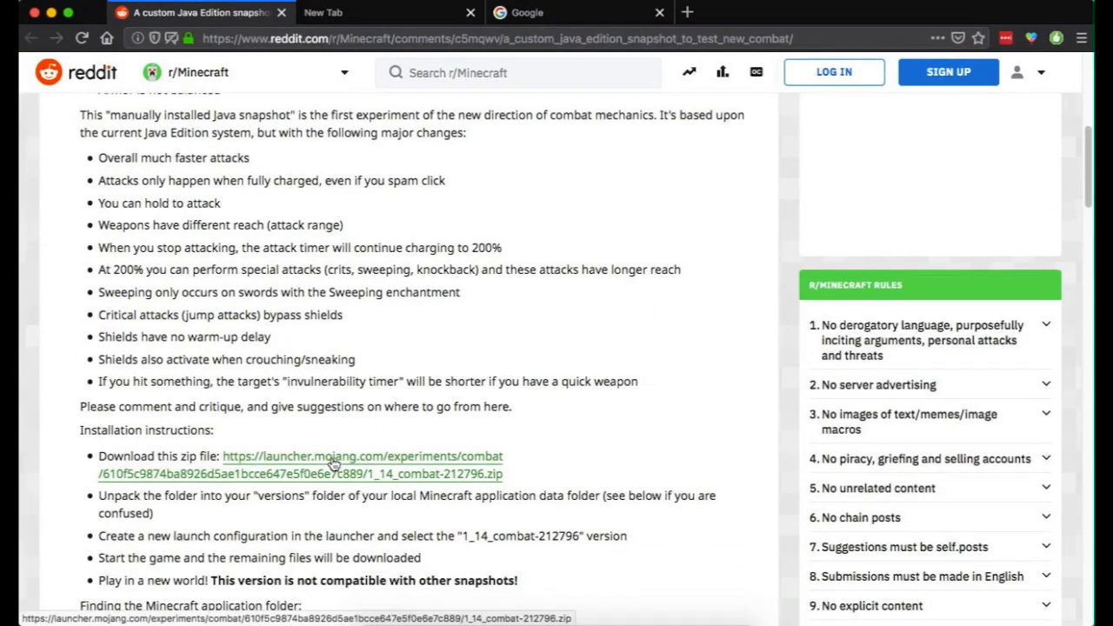
left_click(363, 456)
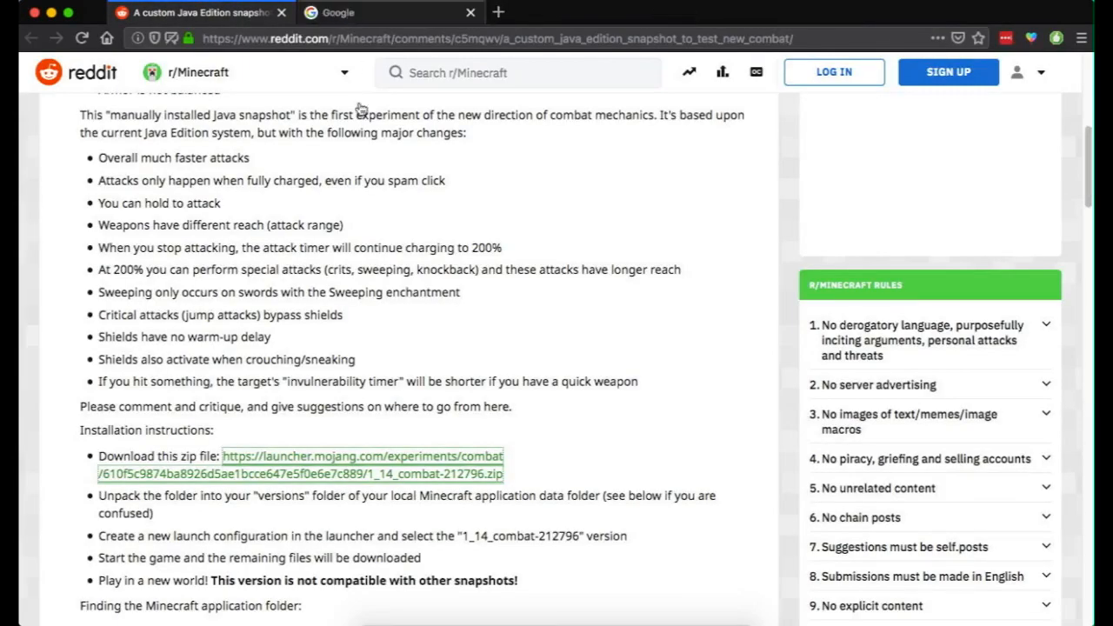
mouse_move(582, 487)
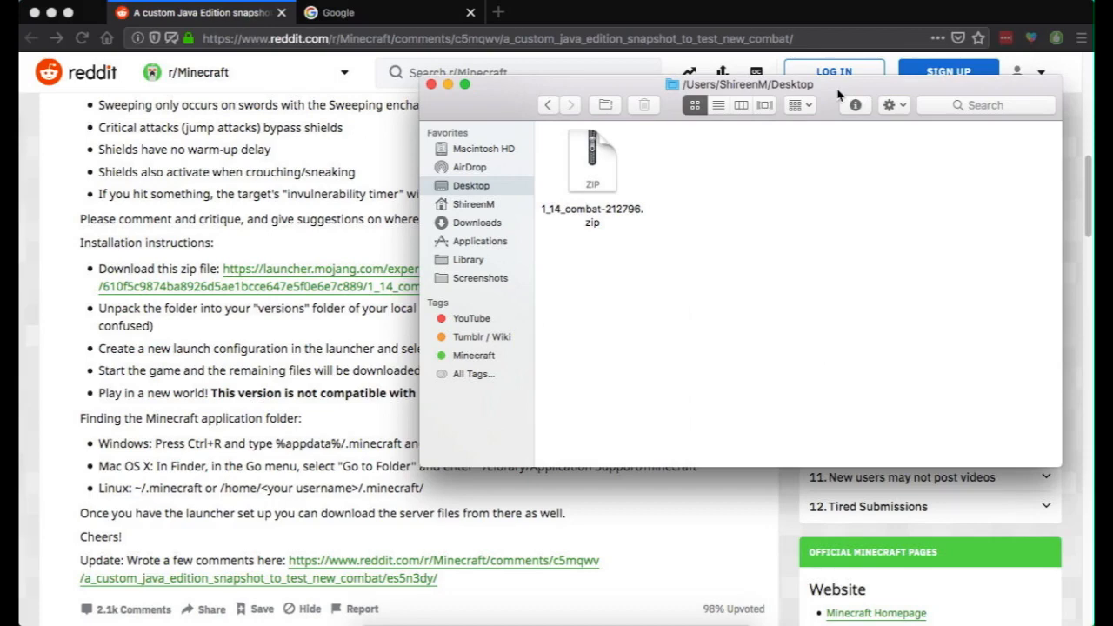
mouse_move(584, 168)
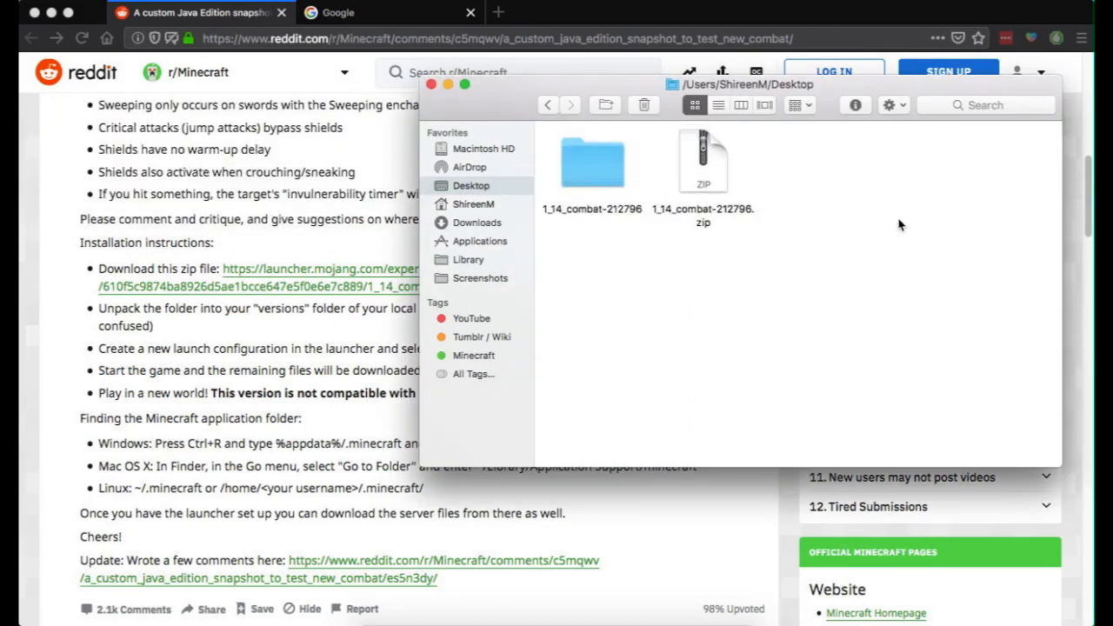
Step: Move the Finder Desktop window higher up the screen
left_click_drag(748, 83, 763, 22)
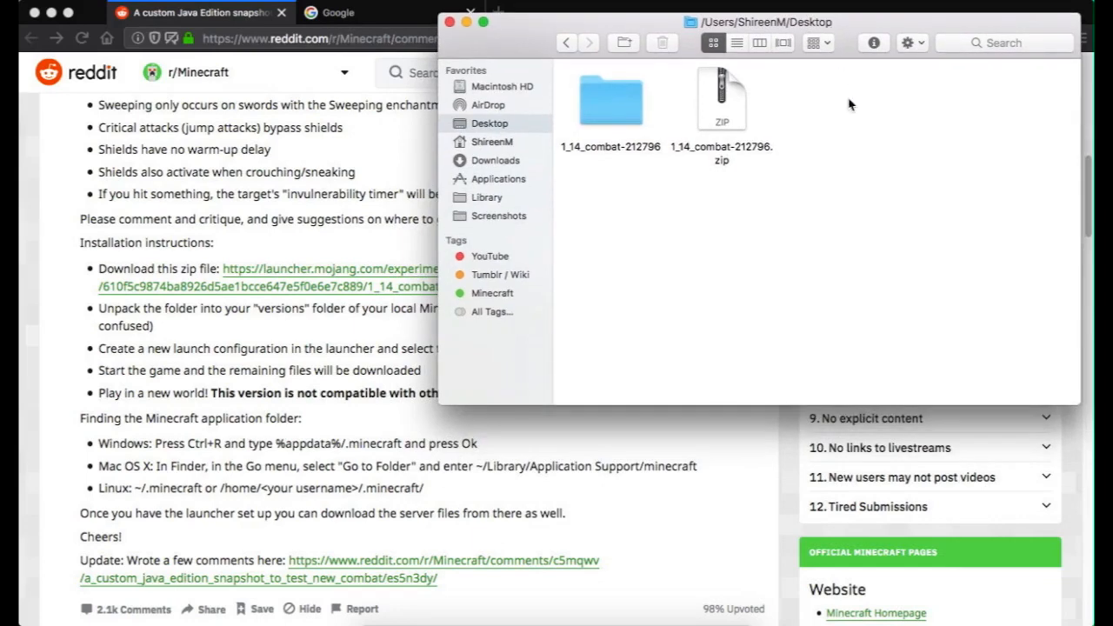
mouse_move(859, 129)
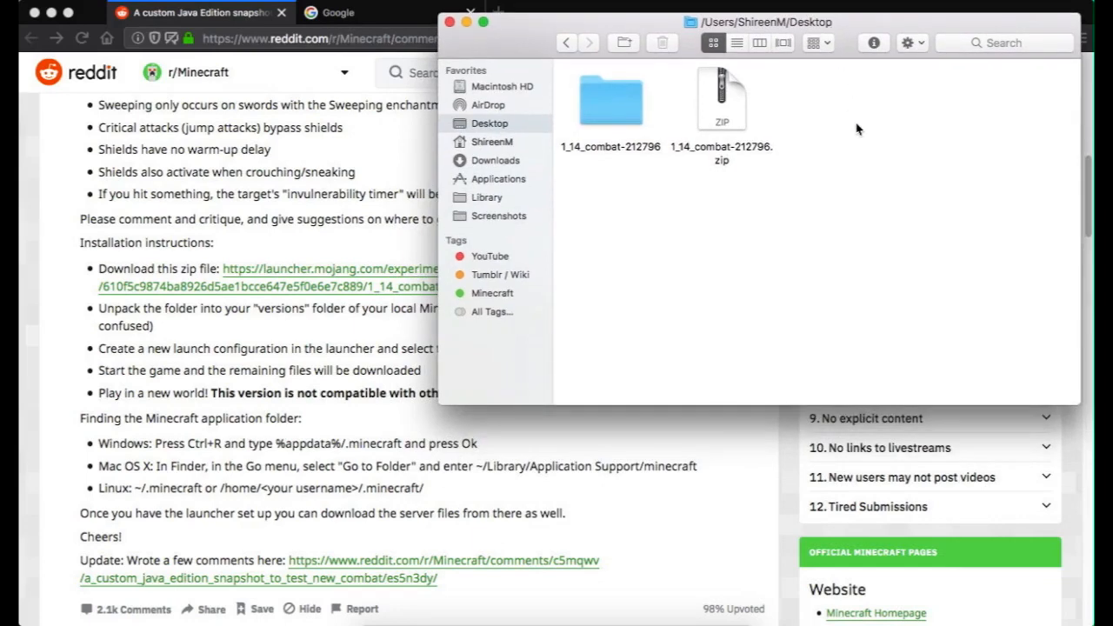
mouse_move(826, 244)
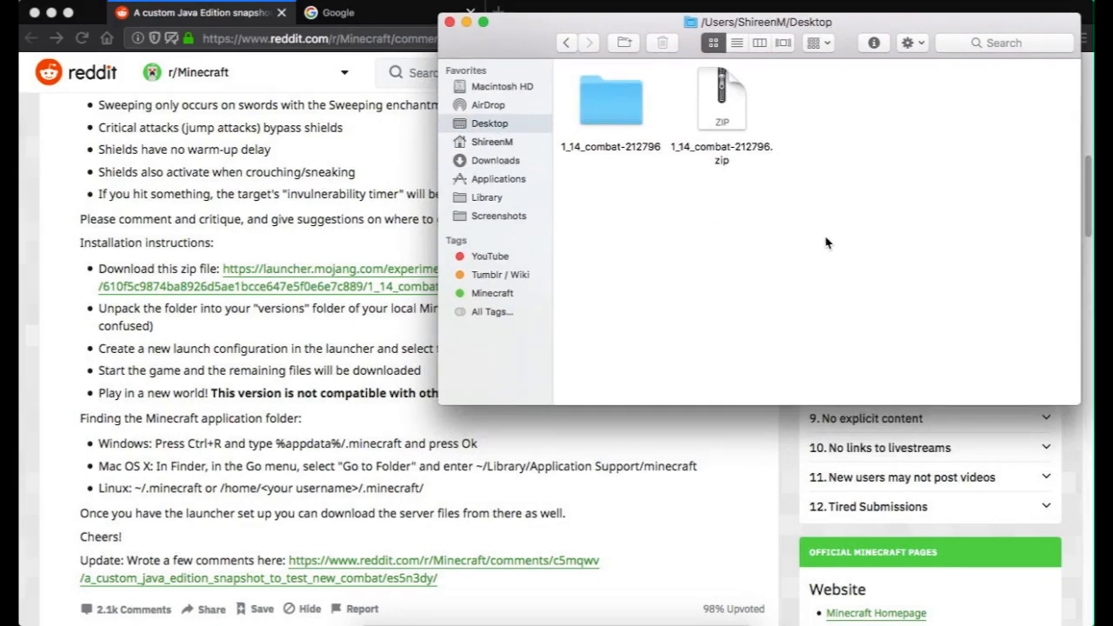
mouse_move(231, 13)
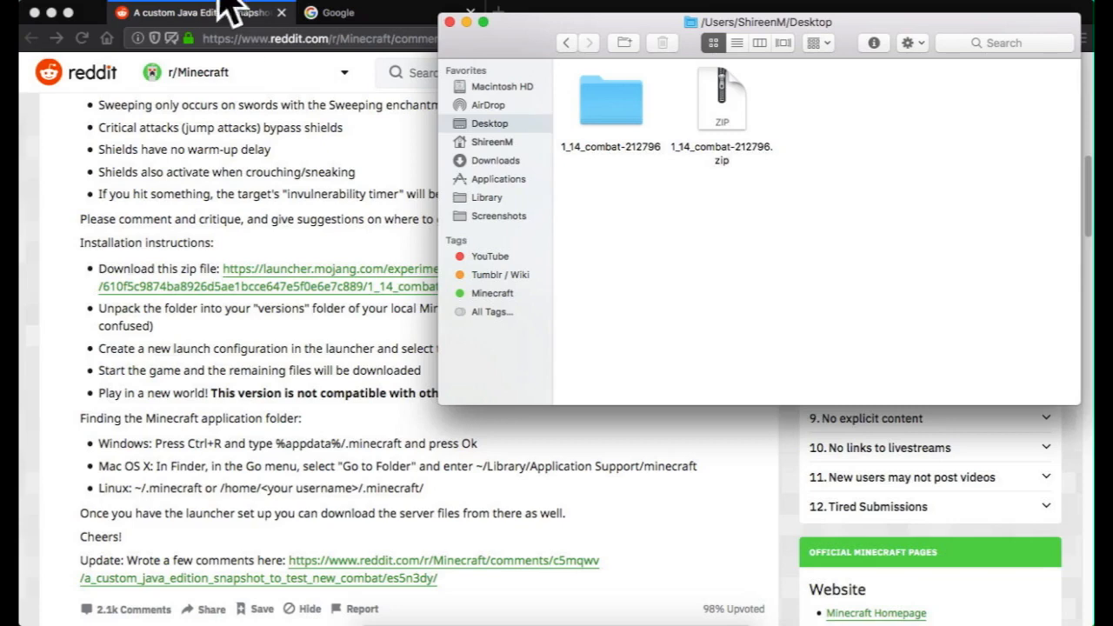
Step: Open the Library folder from the Go menu in Finder
left_click(253, 6)
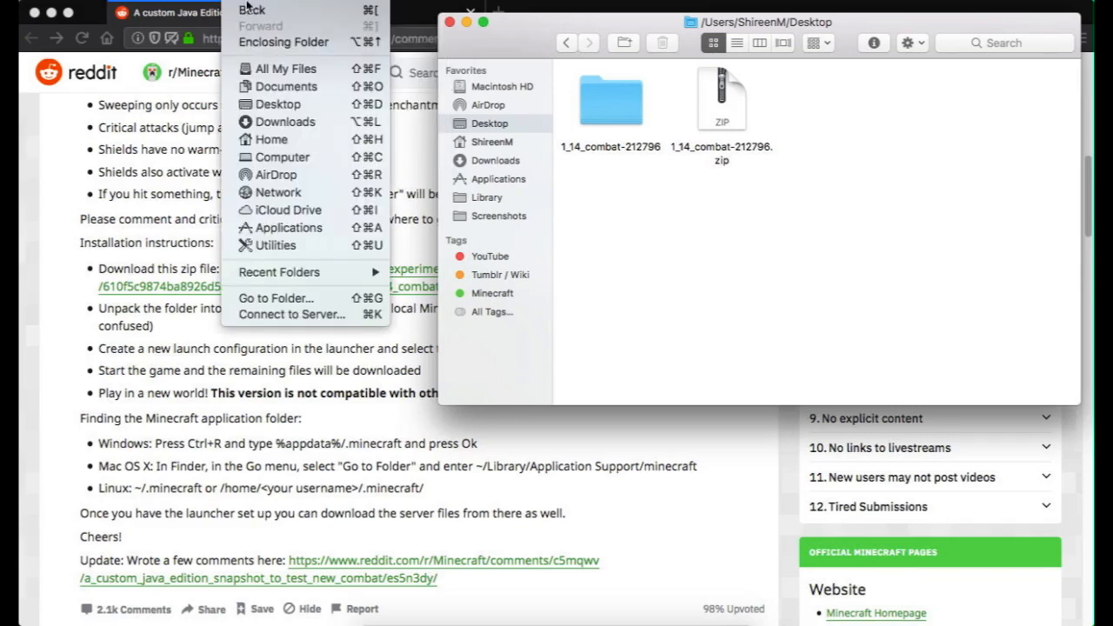
mouse_move(799, 275)
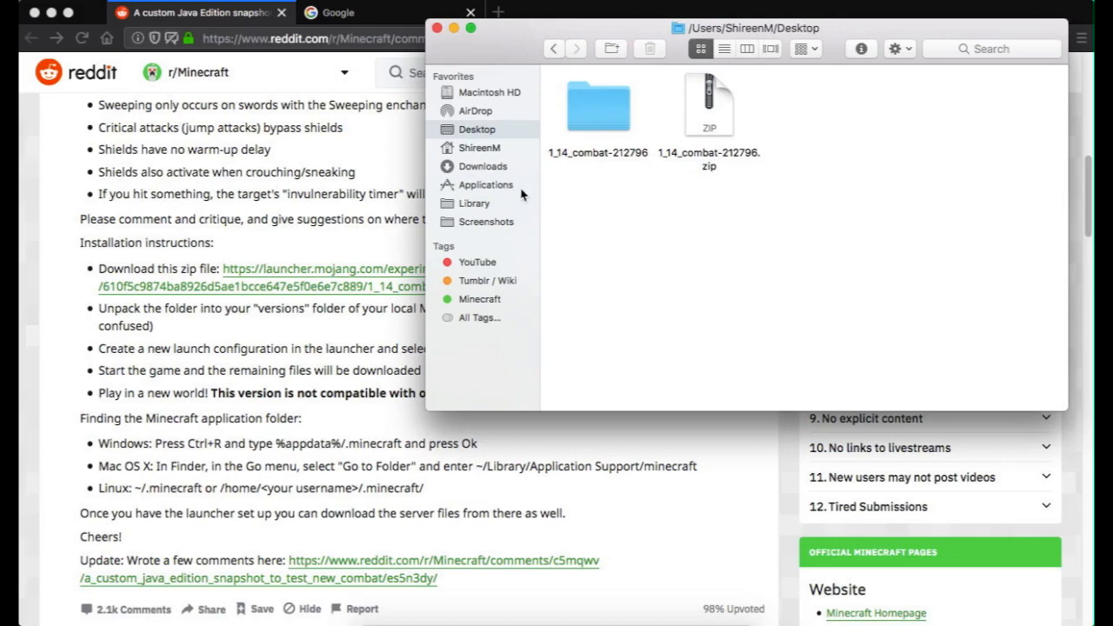
mouse_move(504, 208)
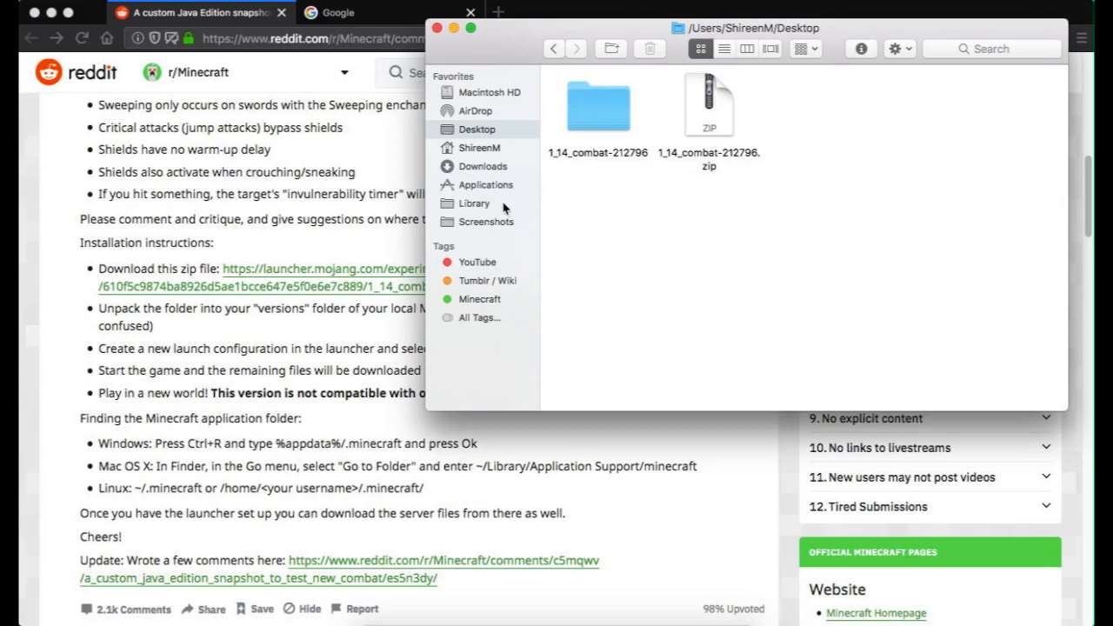
left_click(474, 202)
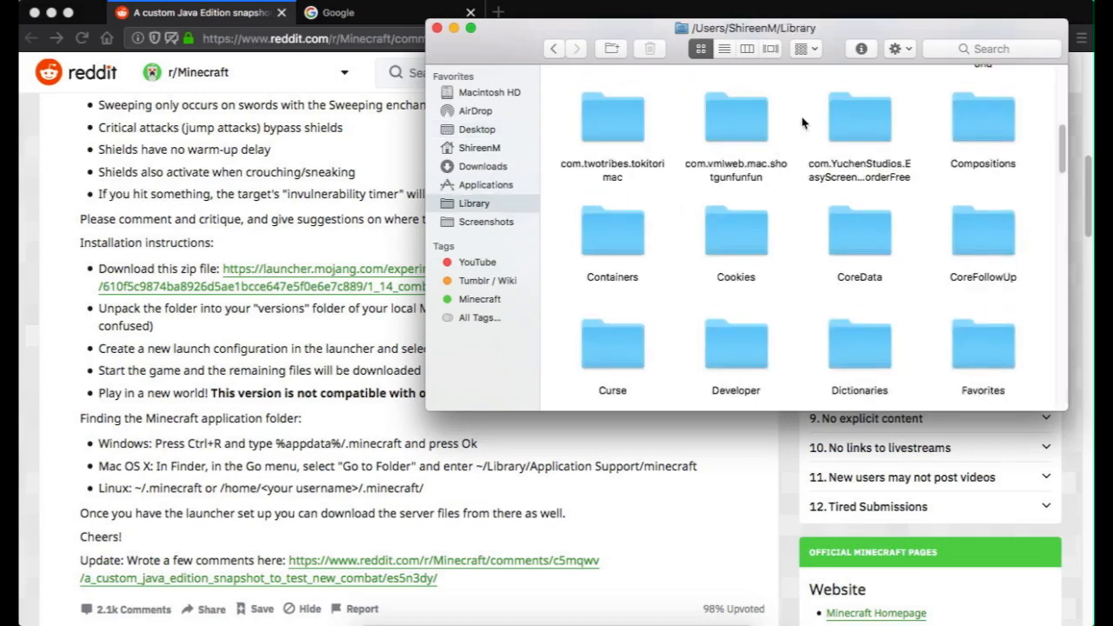
mouse_move(792, 61)
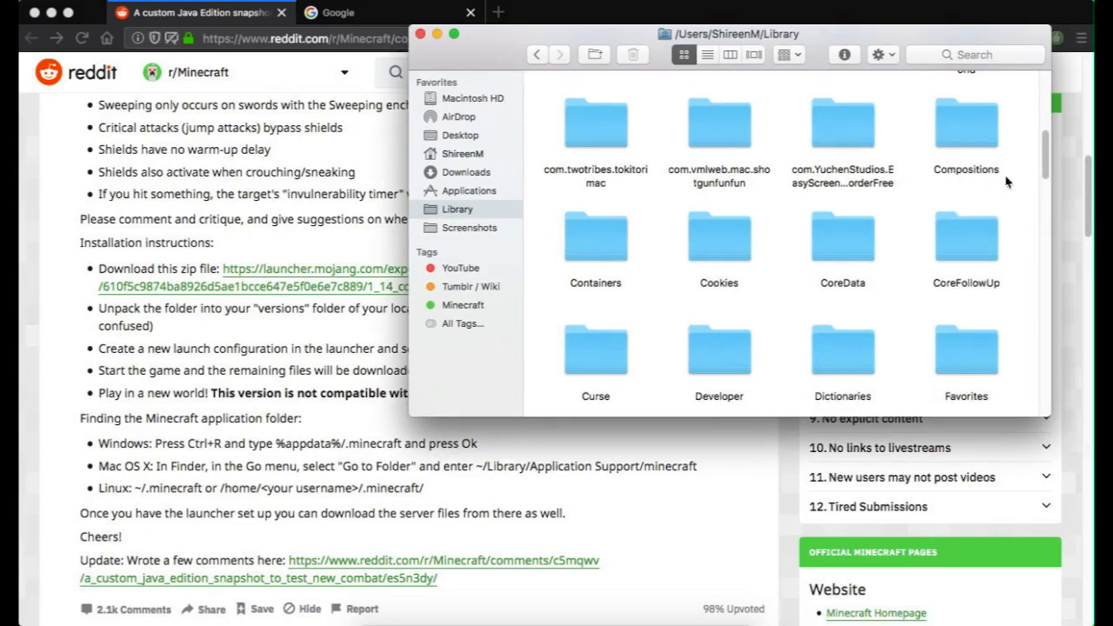
scroll("down", 3)
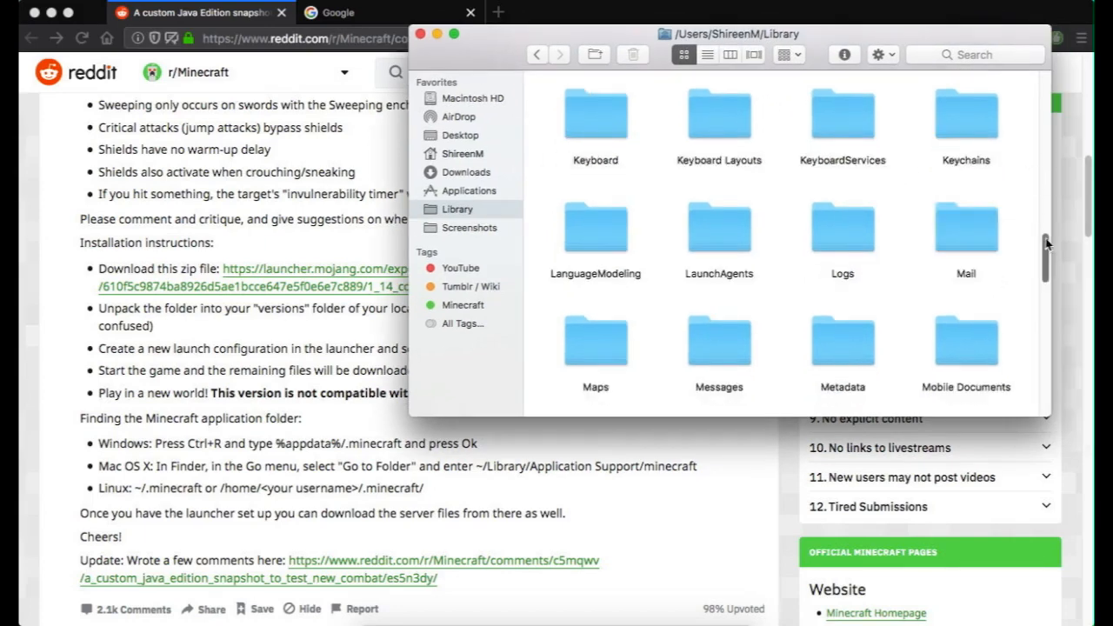
scroll("up", 3)
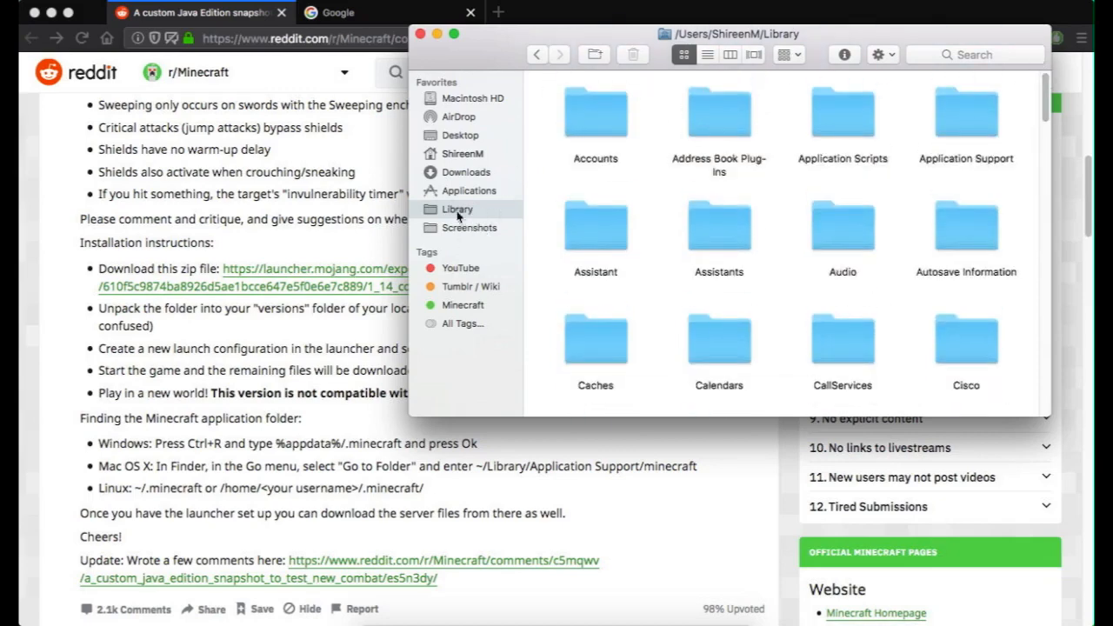
Step: Open Application Support, then minecraft, then the versions folder
left_click(965, 113)
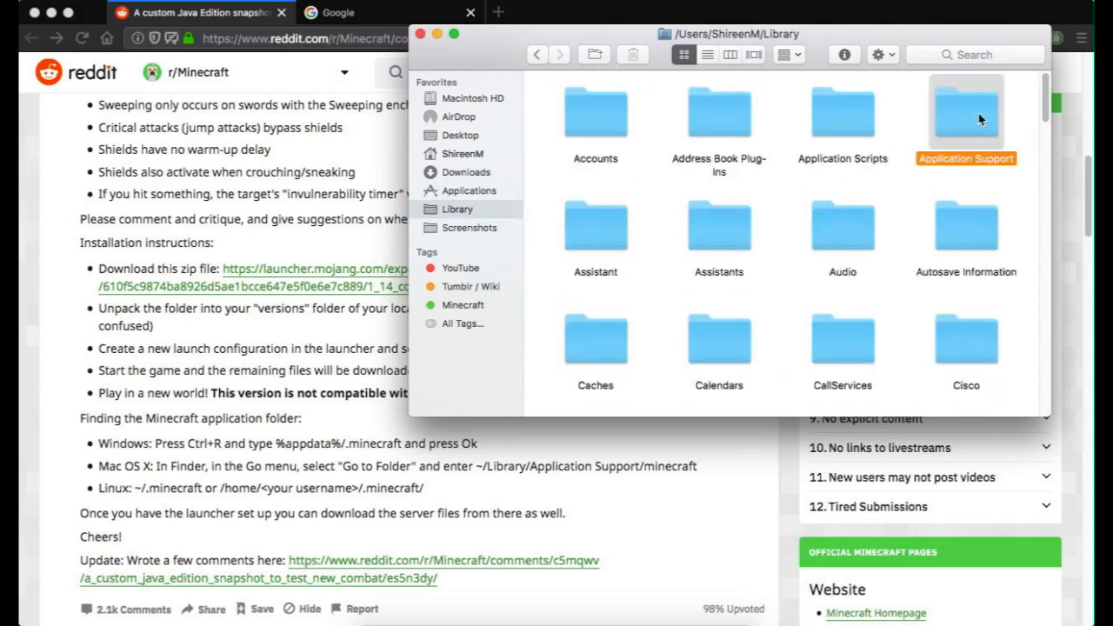
double_click(966, 110)
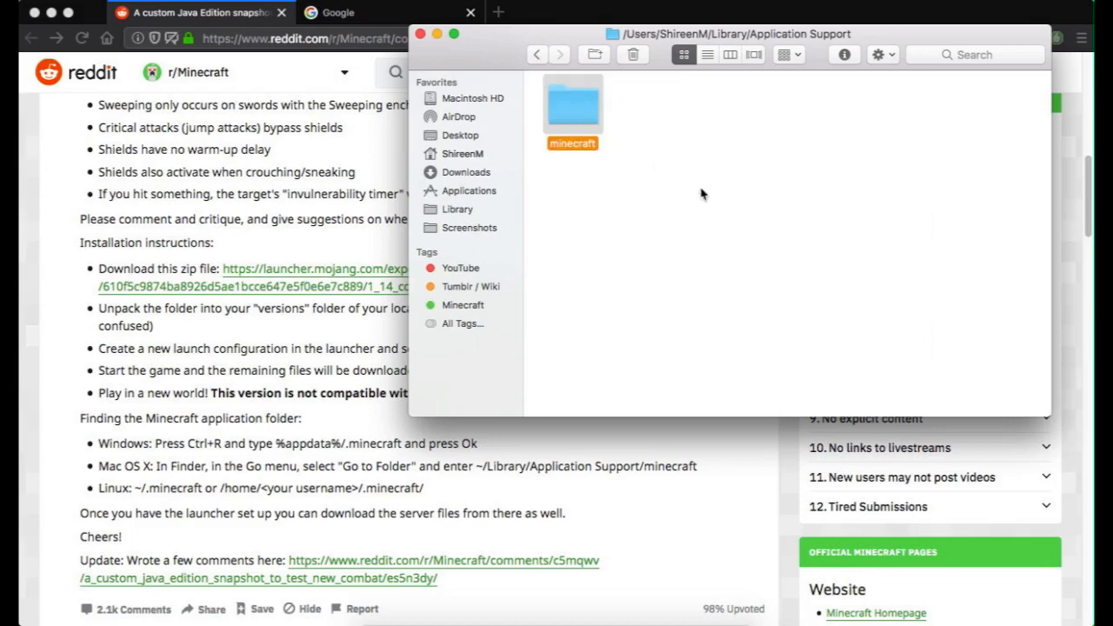
double_click(572, 105)
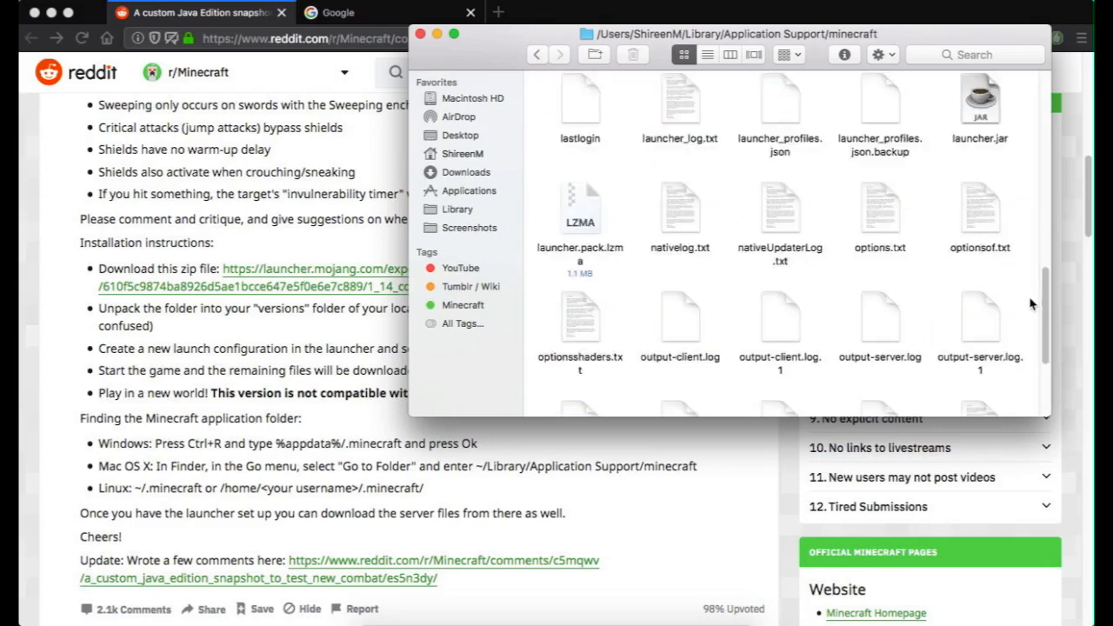
scroll("up", 3)
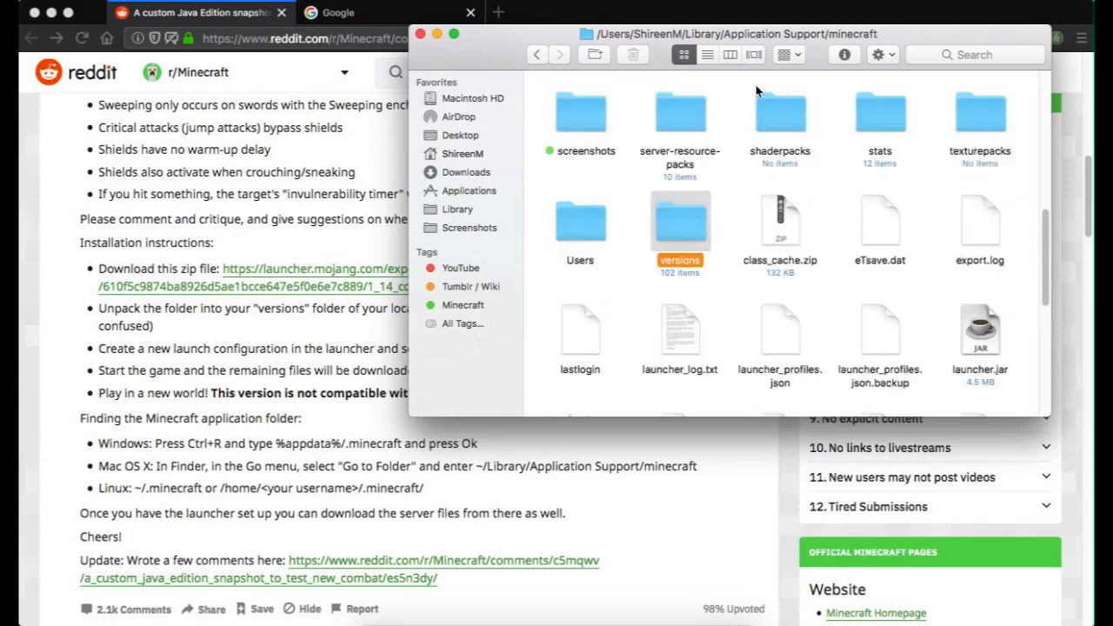
double_click(680, 220)
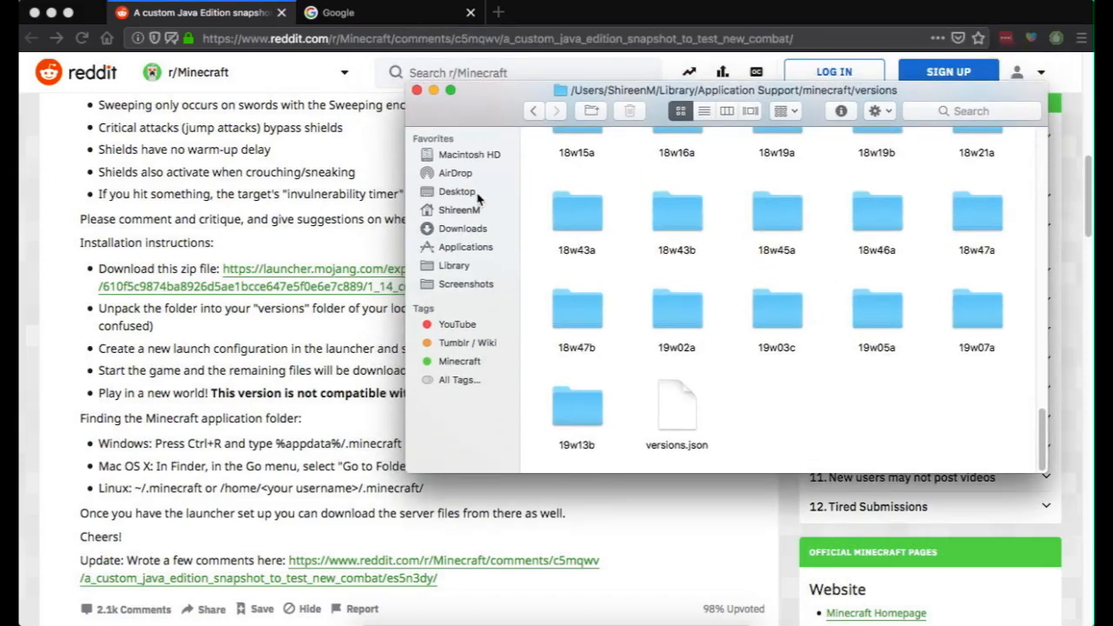
Step: Move the 1_14_combat-212796 folder from Desktop into versions and return to Reddit
left_click(456, 191)
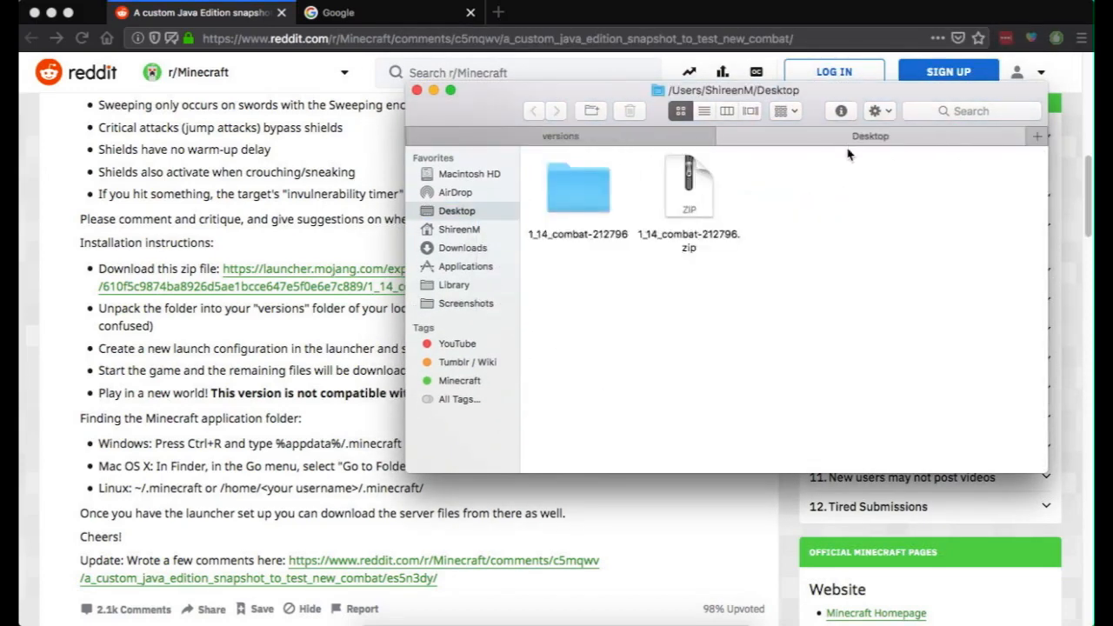
left_click(577, 188)
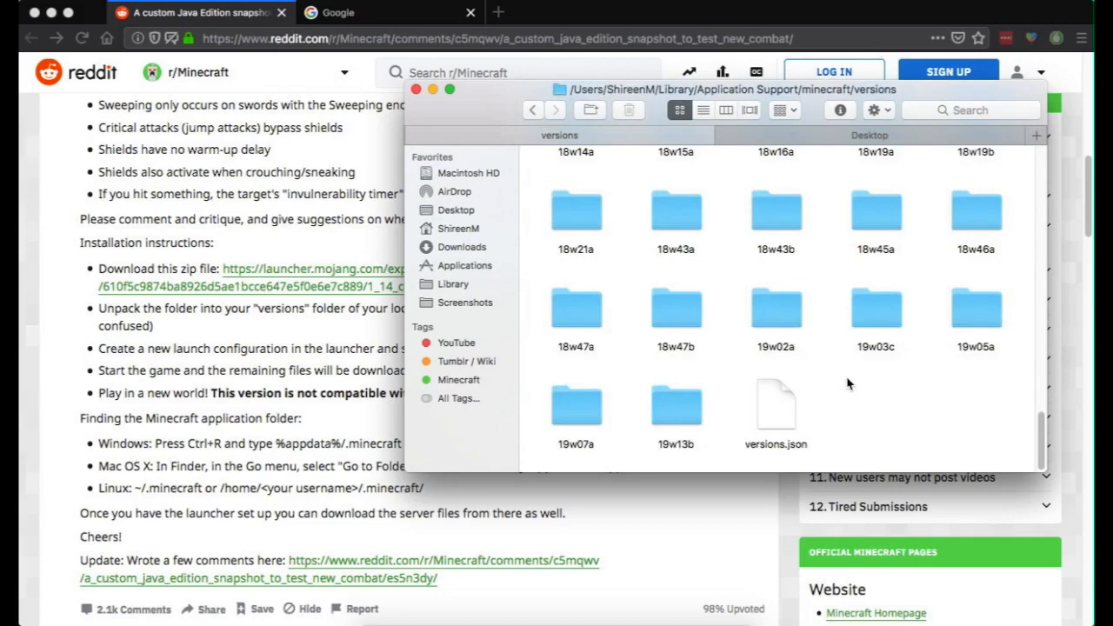
scroll("up", 3)
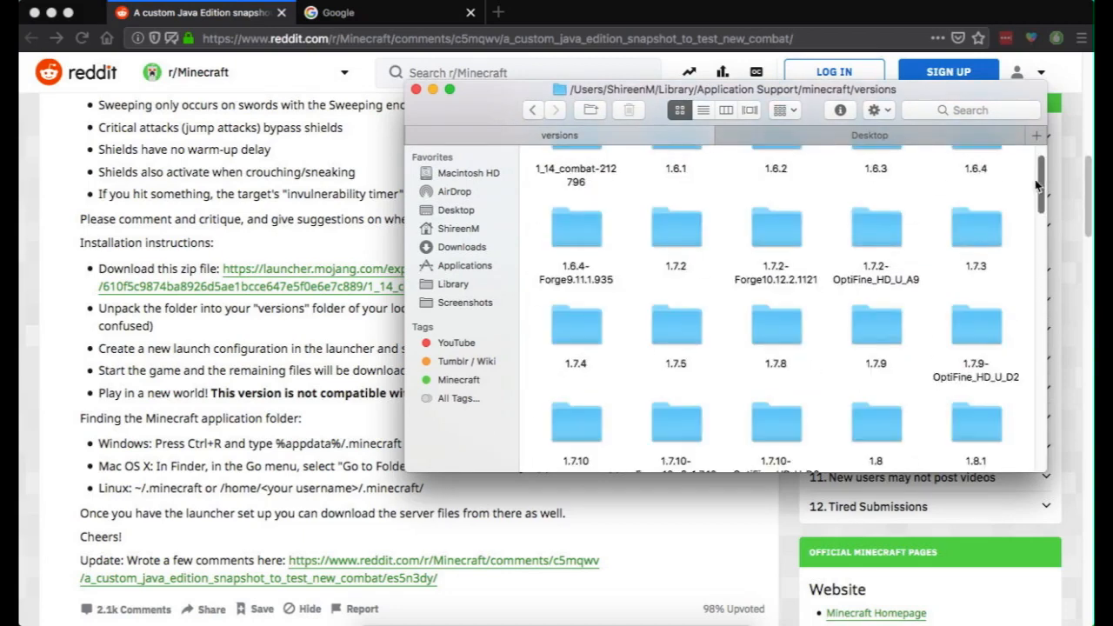
left_click(576, 178)
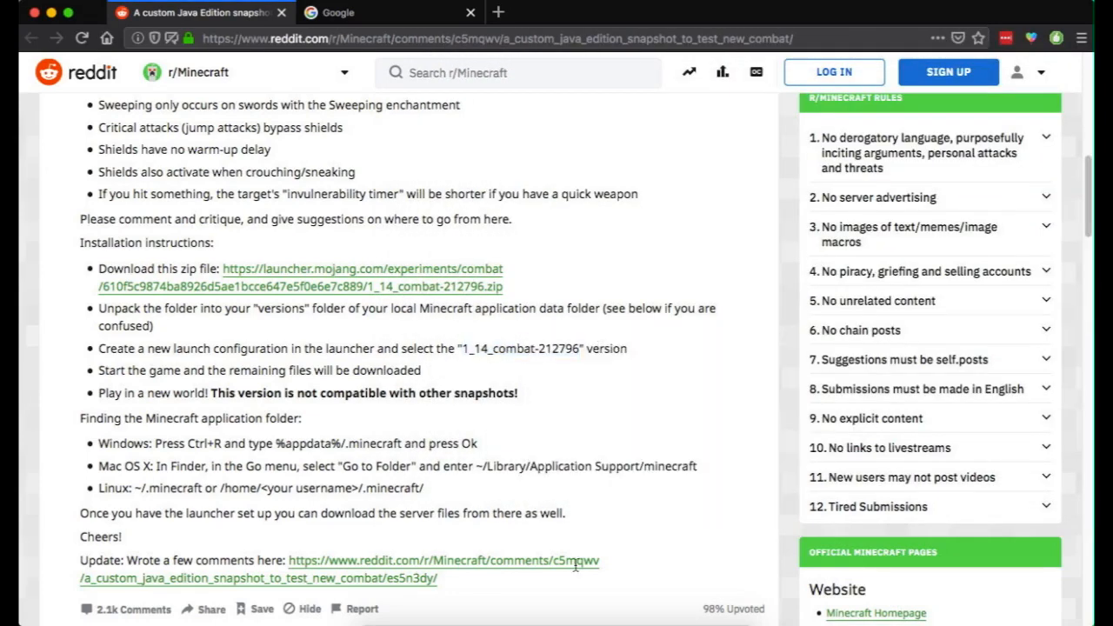
mouse_move(648, 448)
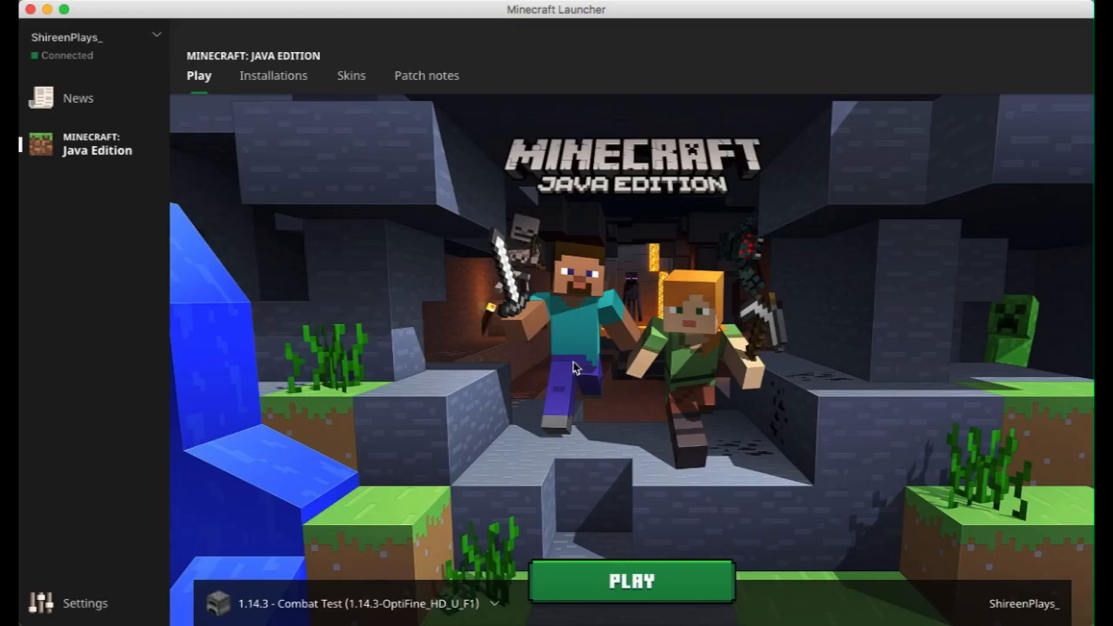
Step: Open the Installations tab to see the Java Edition profiles list
left_click(273, 74)
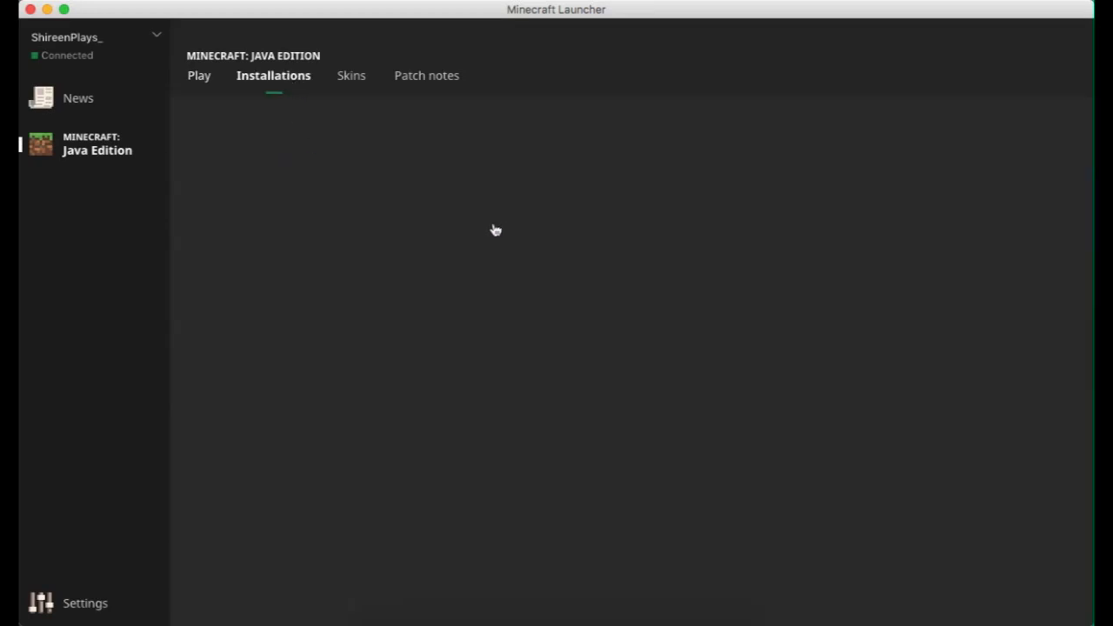
left_click(273, 75)
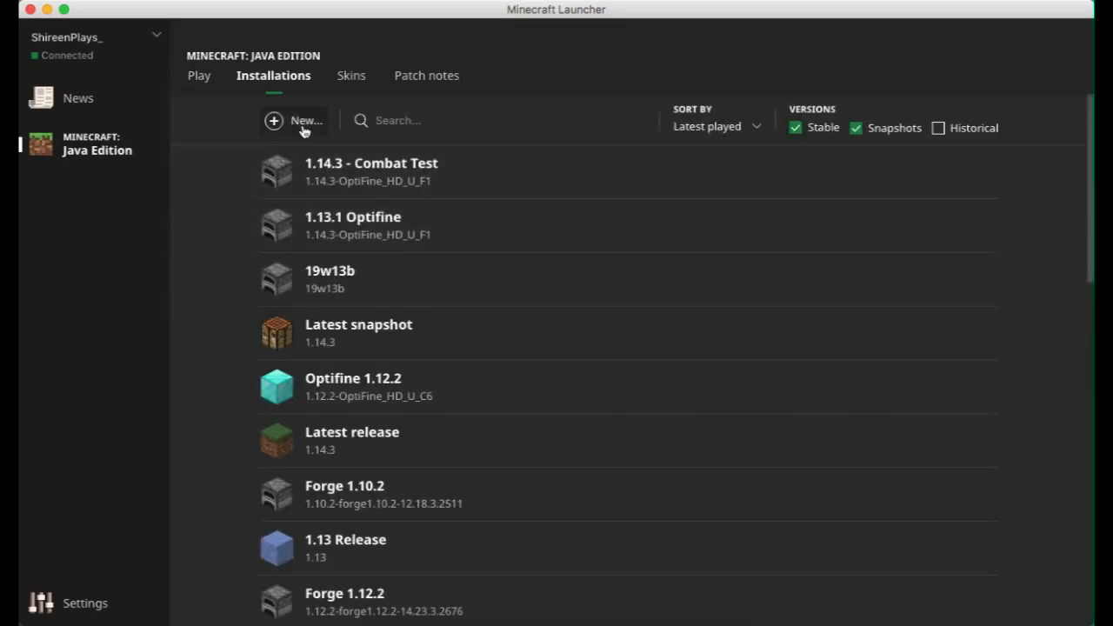
Step: Create installation '1_14_combat-212796' using version pending 1.14_combat-212796 at 1280×720
right_click(415, 301)
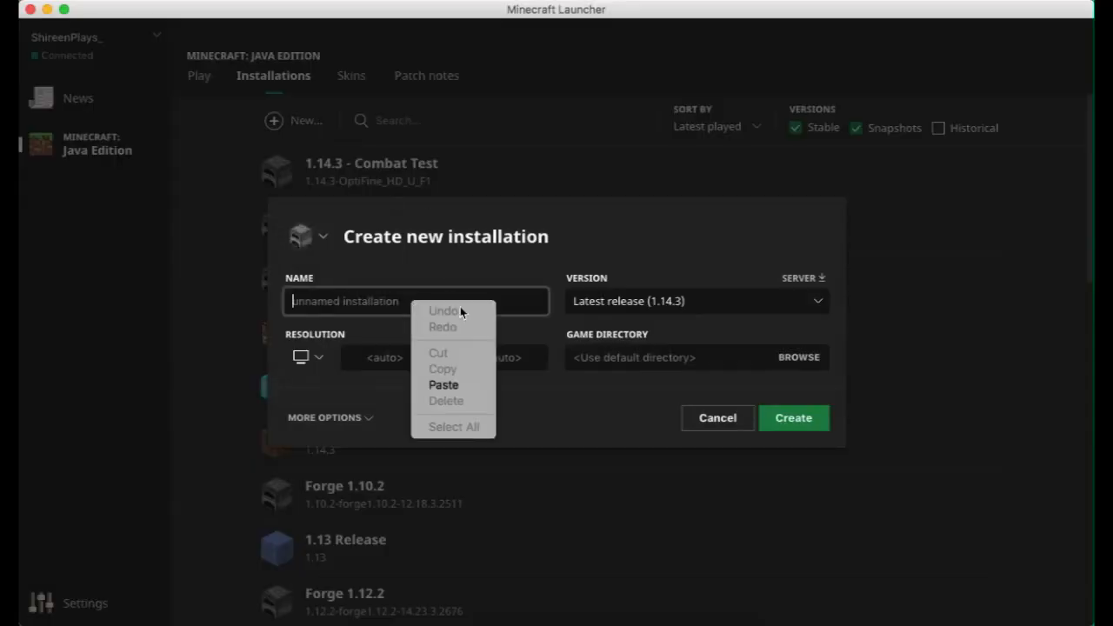
left_click(443, 384)
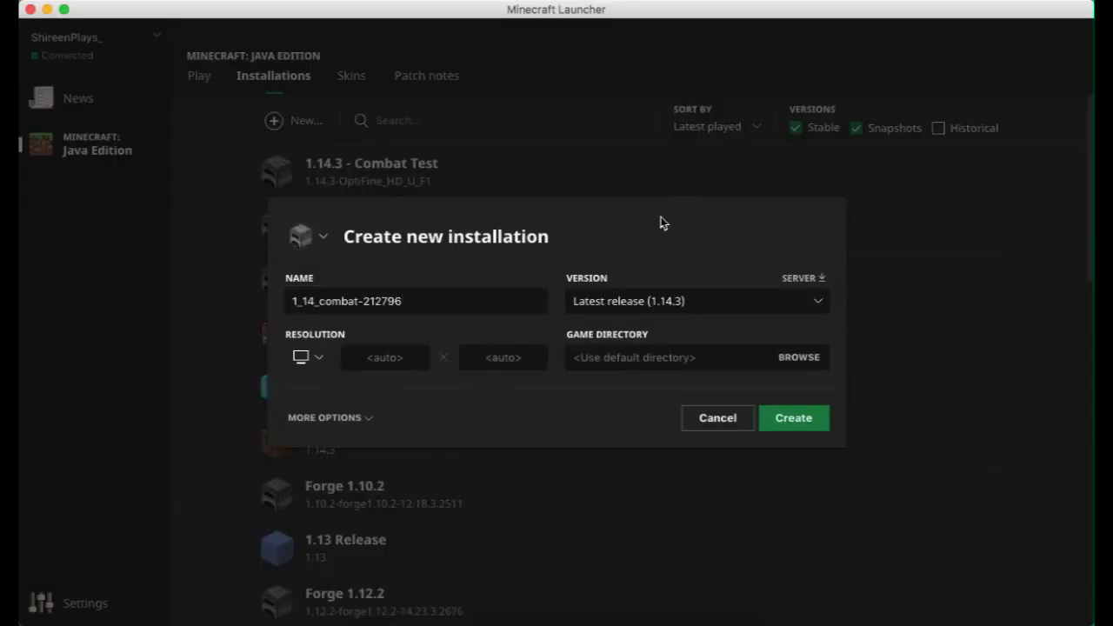
left_click(694, 300)
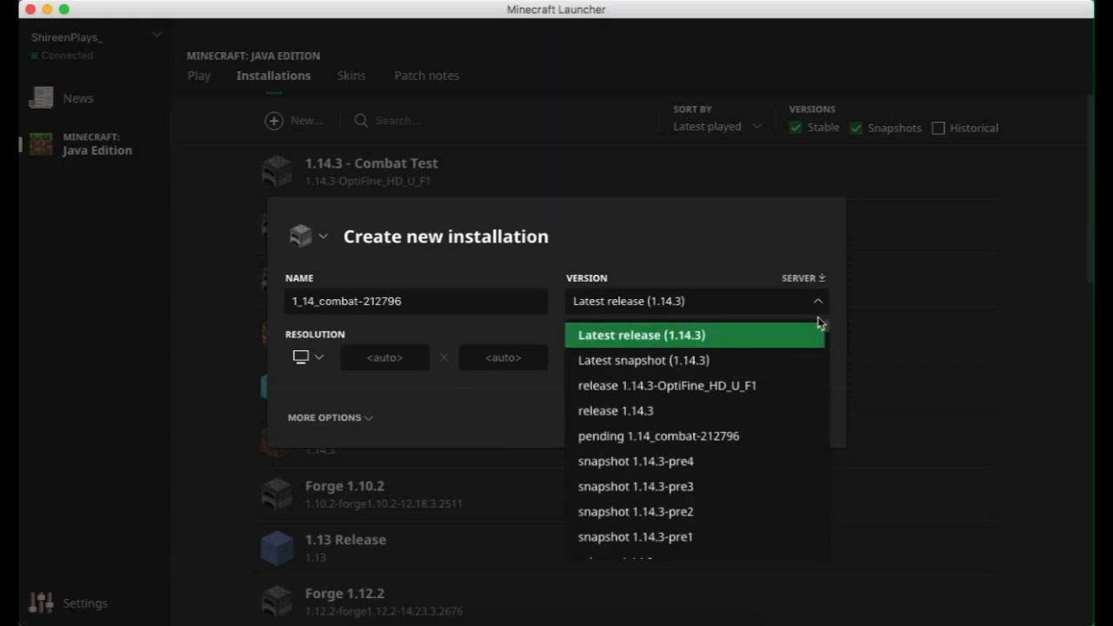
mouse_move(659, 436)
type("1280")
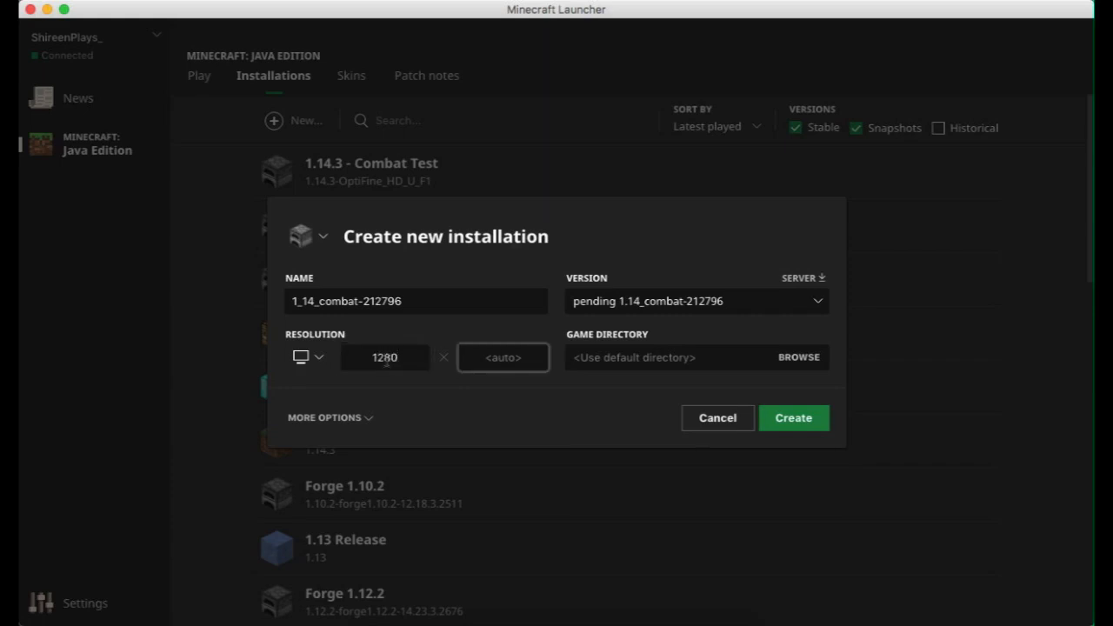
type("720")
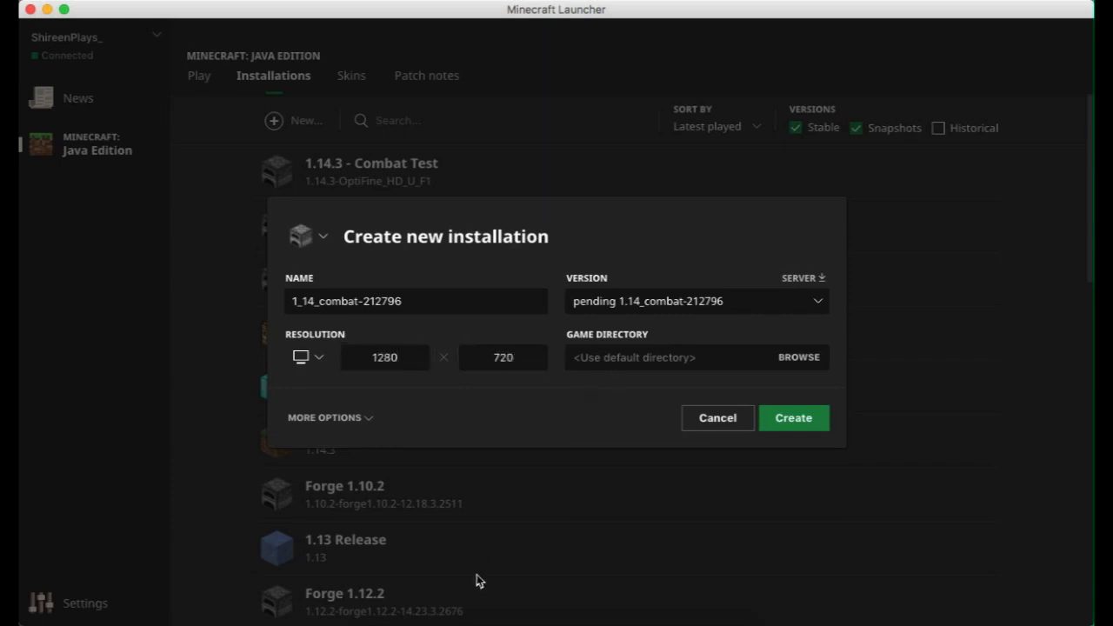
mouse_move(635, 303)
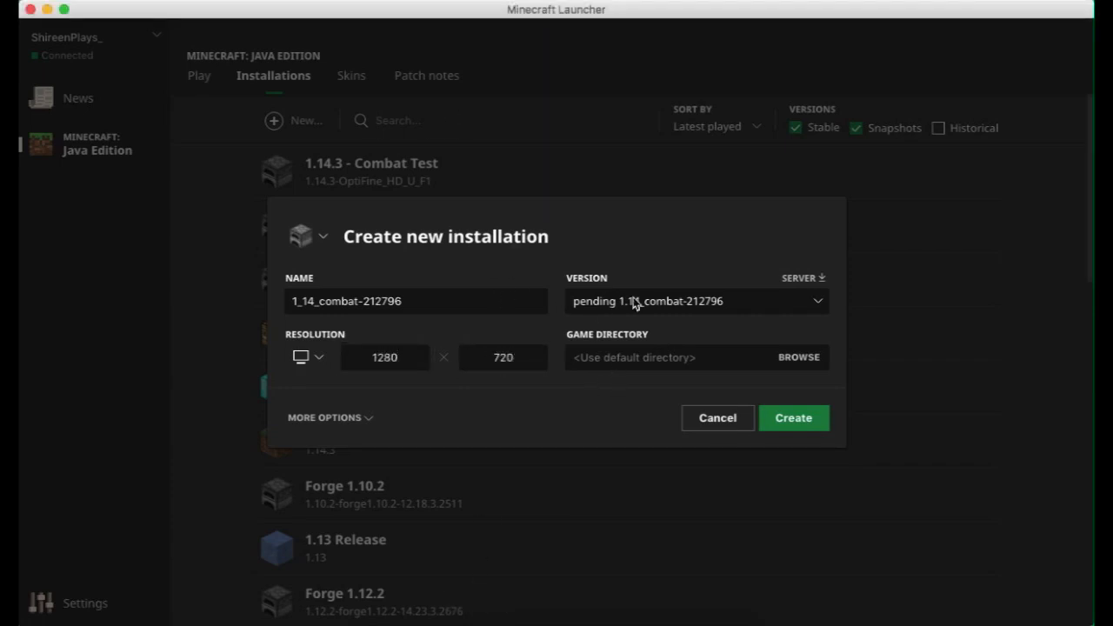
mouse_move(670, 348)
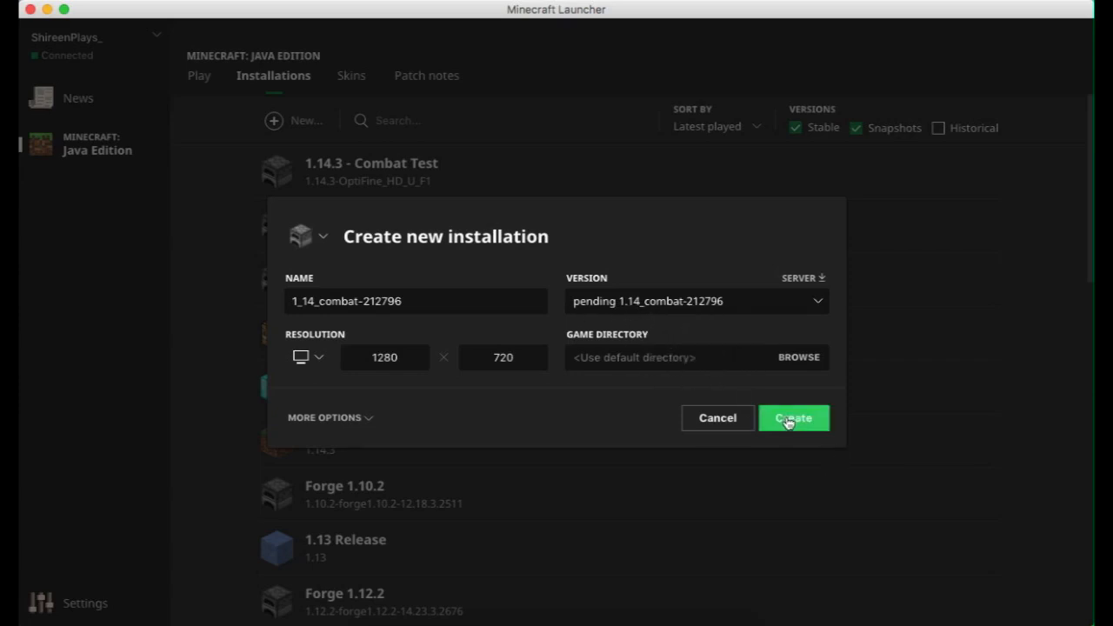
left_click(792, 419)
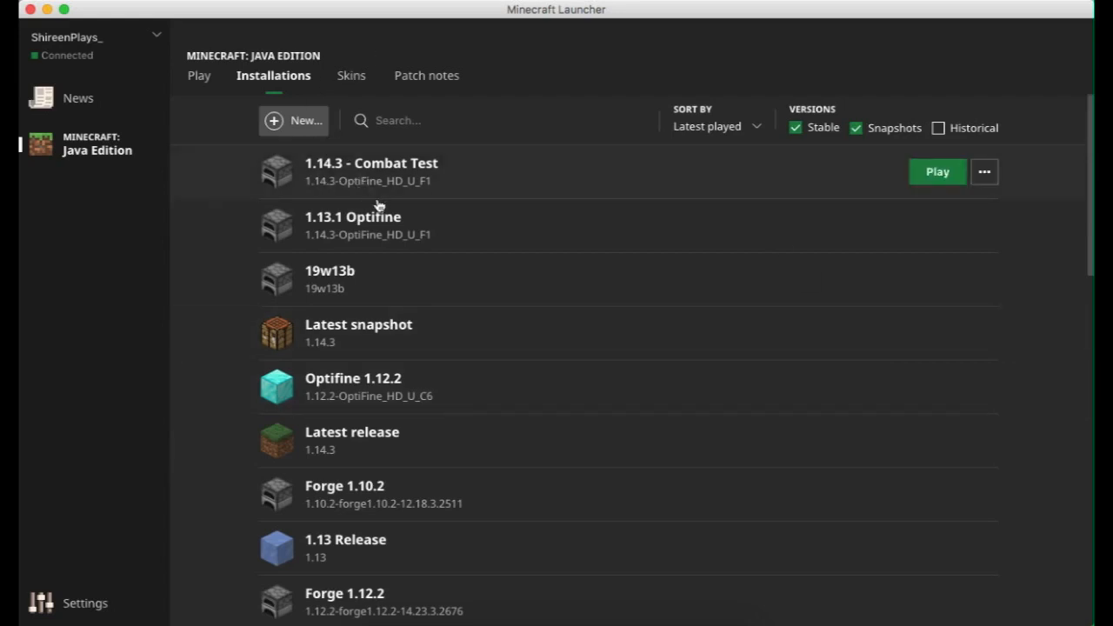
mouse_move(1089, 186)
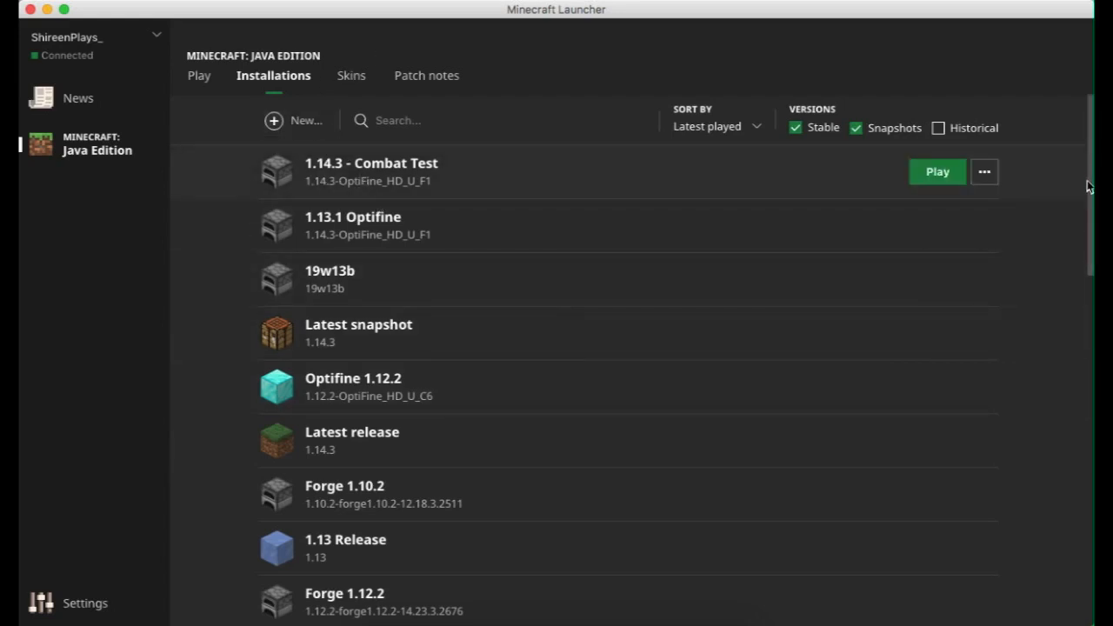
Step: Confirm 1_14_combat-212796 at the end of the installations list, then return to Play
scroll("down", 3)
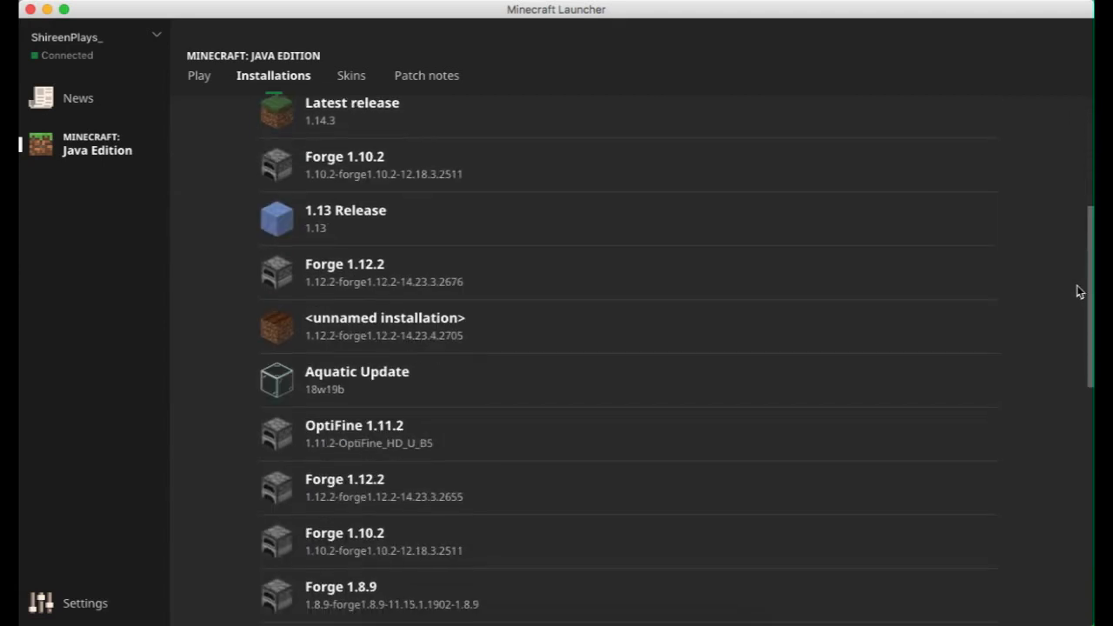
scroll("down", 3)
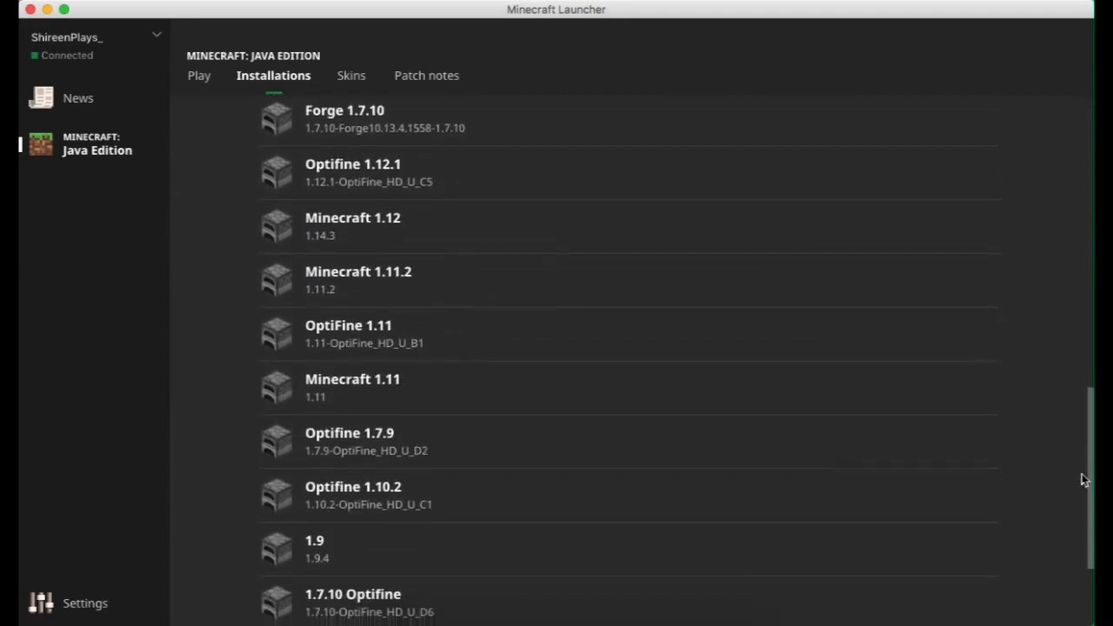
scroll("down", 3)
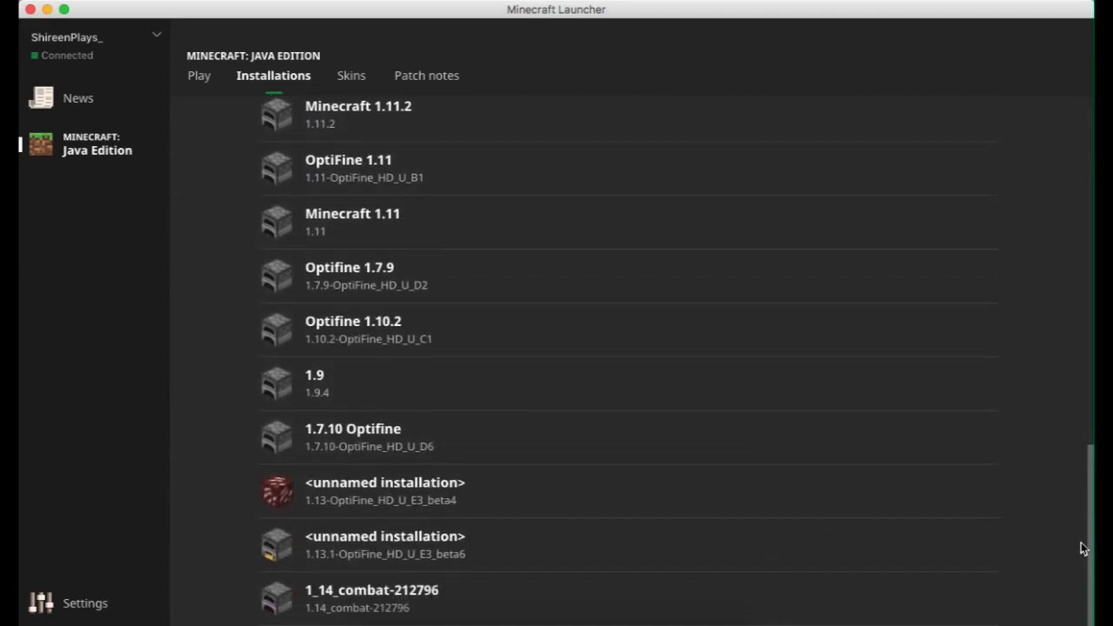
mouse_move(396, 600)
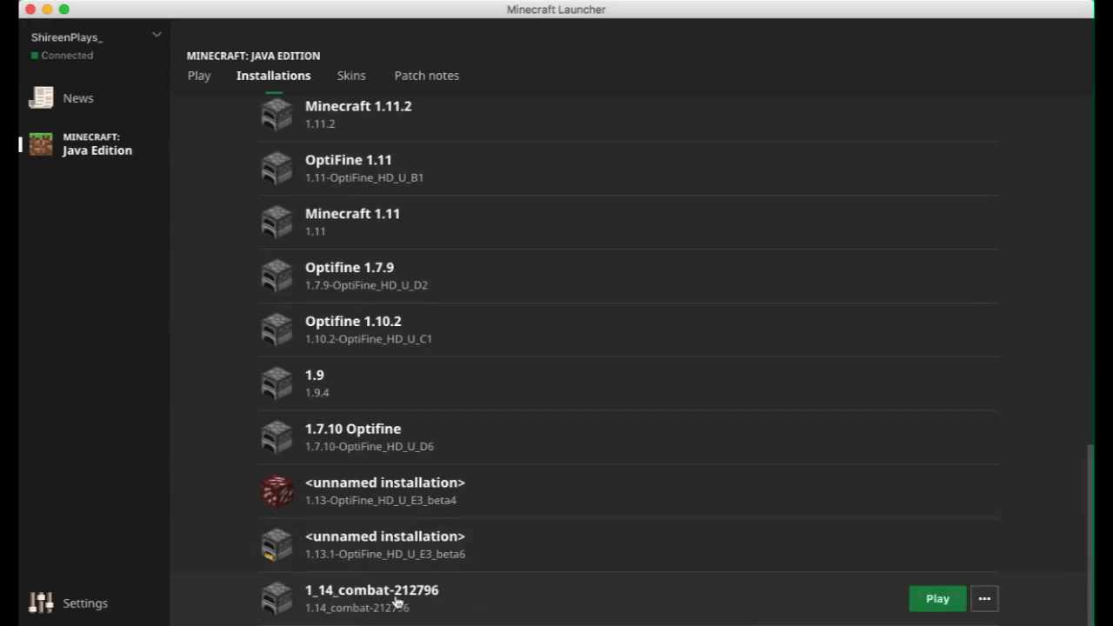
left_click(198, 75)
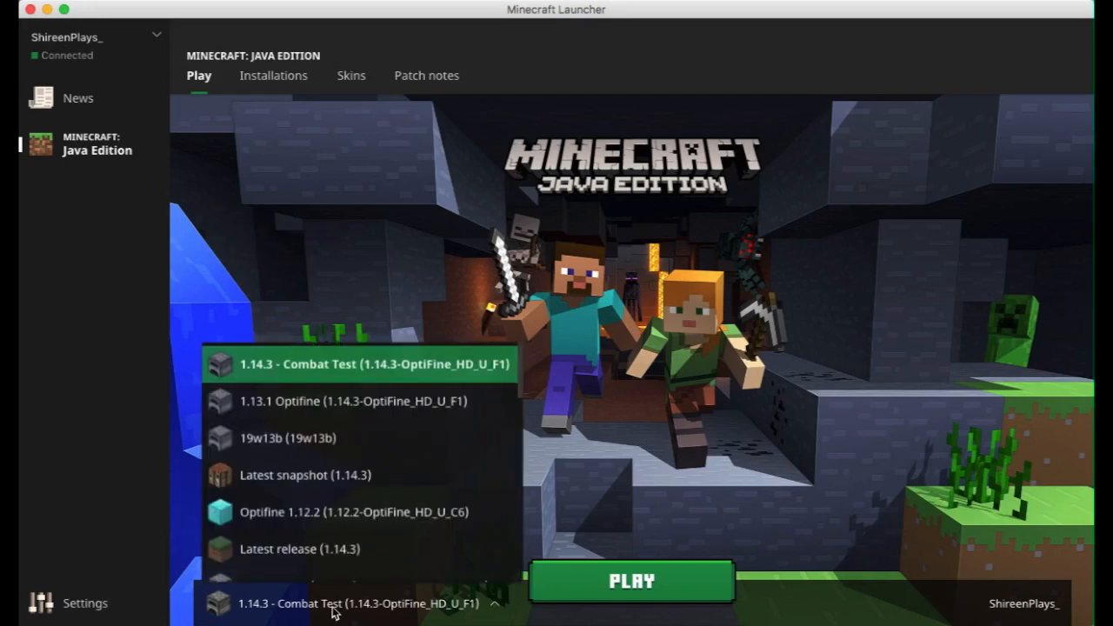
Step: Select the 1_14_combat-212796 installation and launch the game
scroll("down", 3)
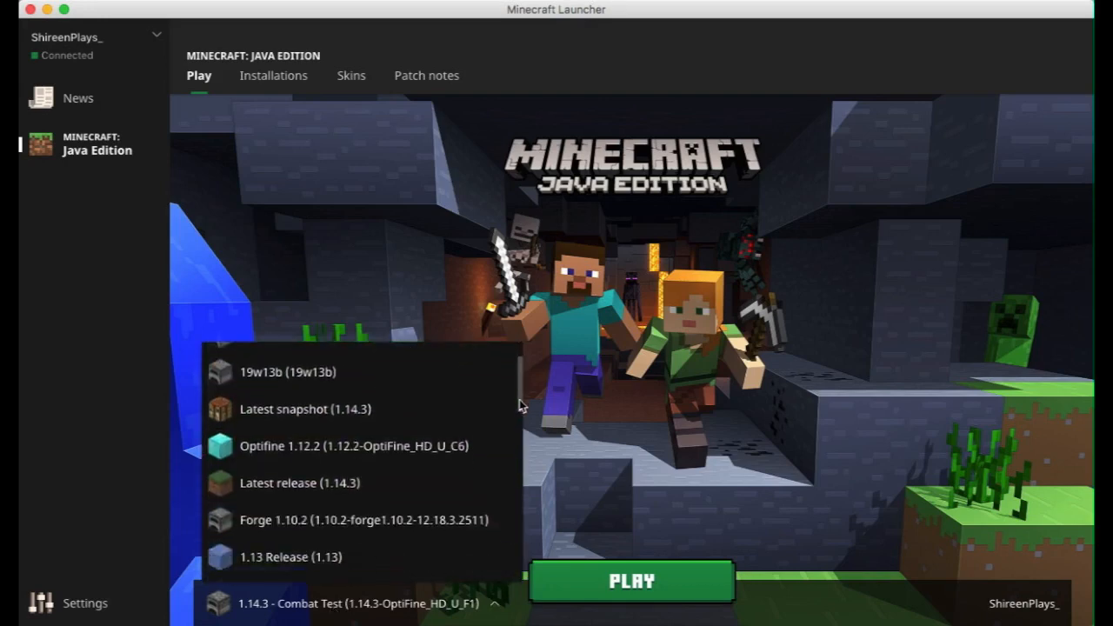
scroll("down", 3)
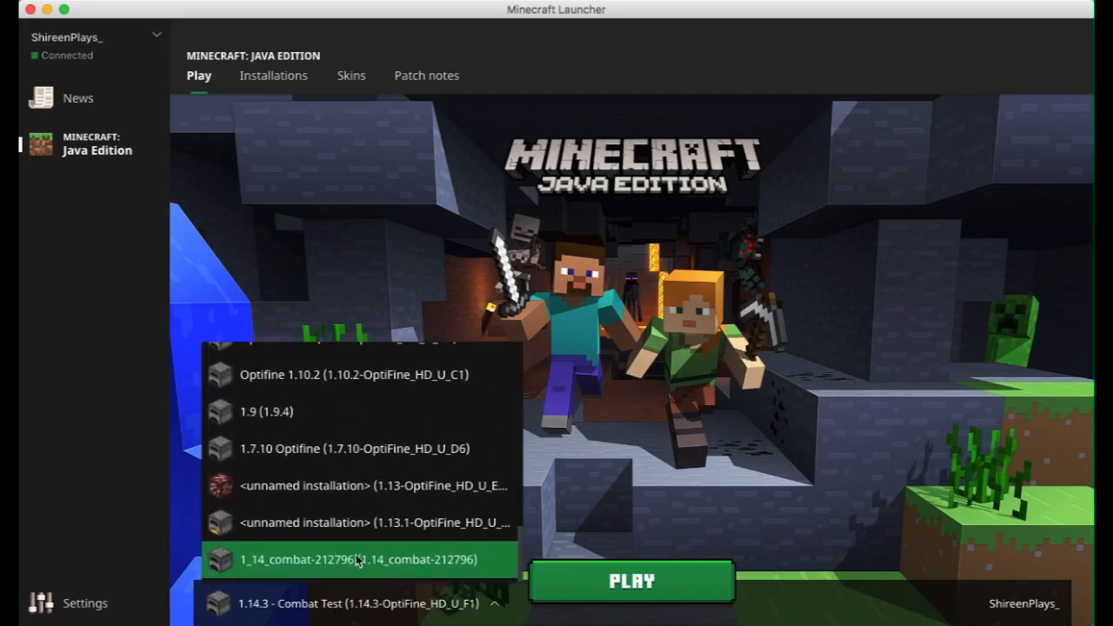
left_click(357, 559)
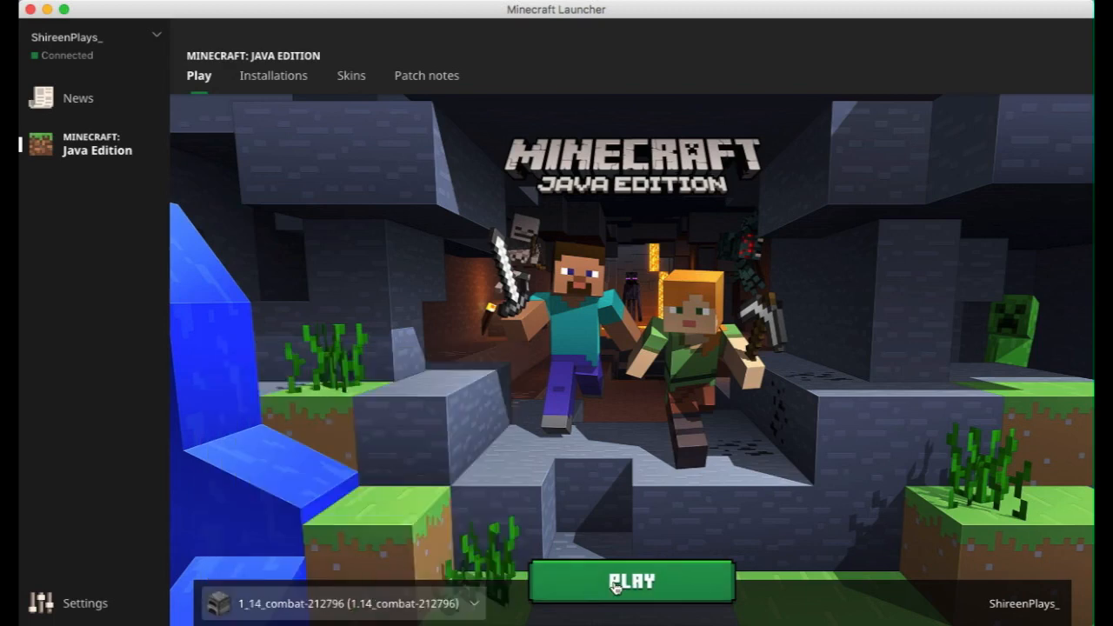
left_click(631, 581)
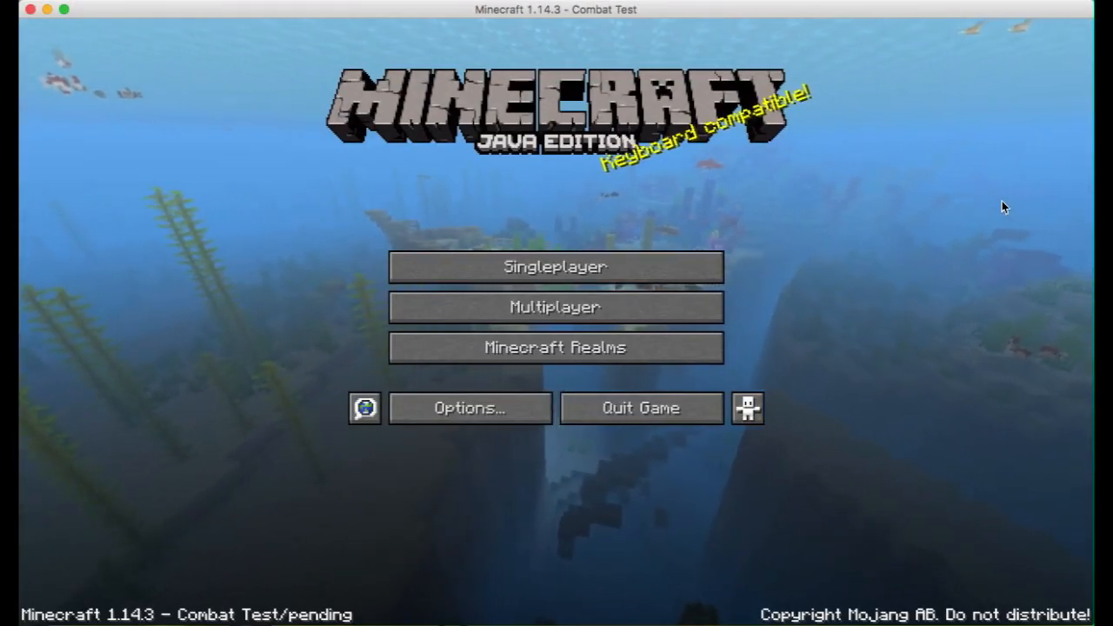
mouse_move(961, 220)
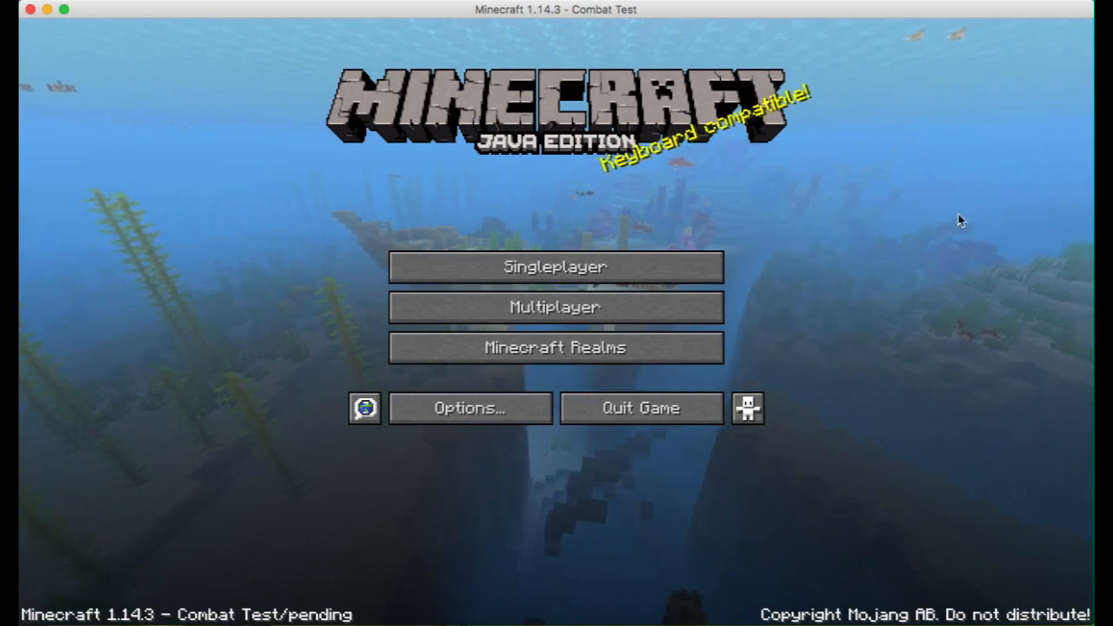
mouse_move(228, 602)
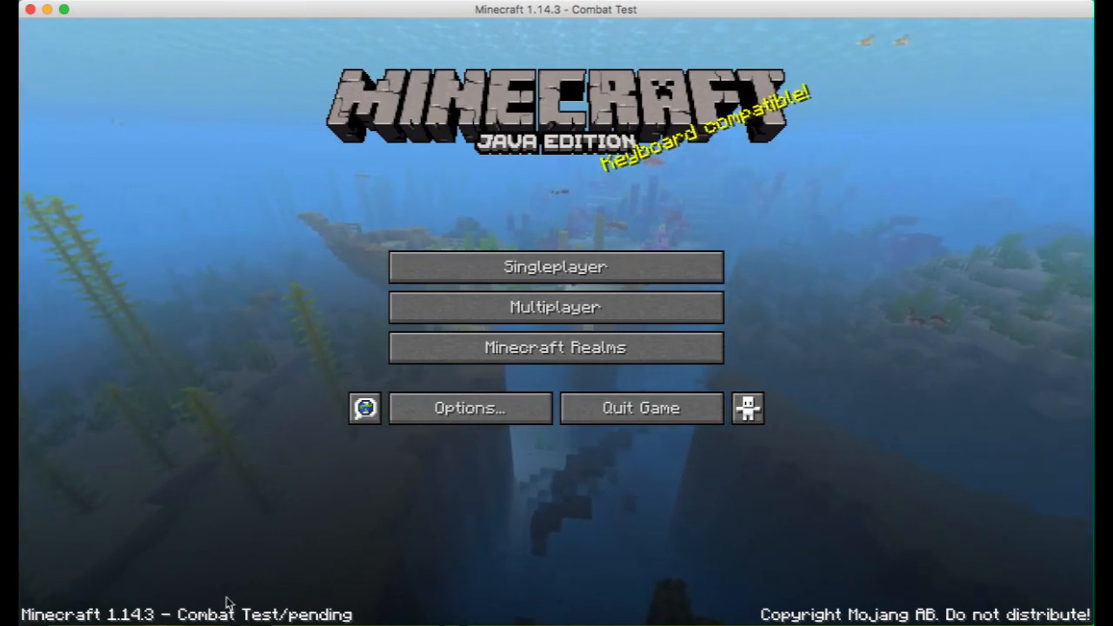
mouse_move(584, 449)
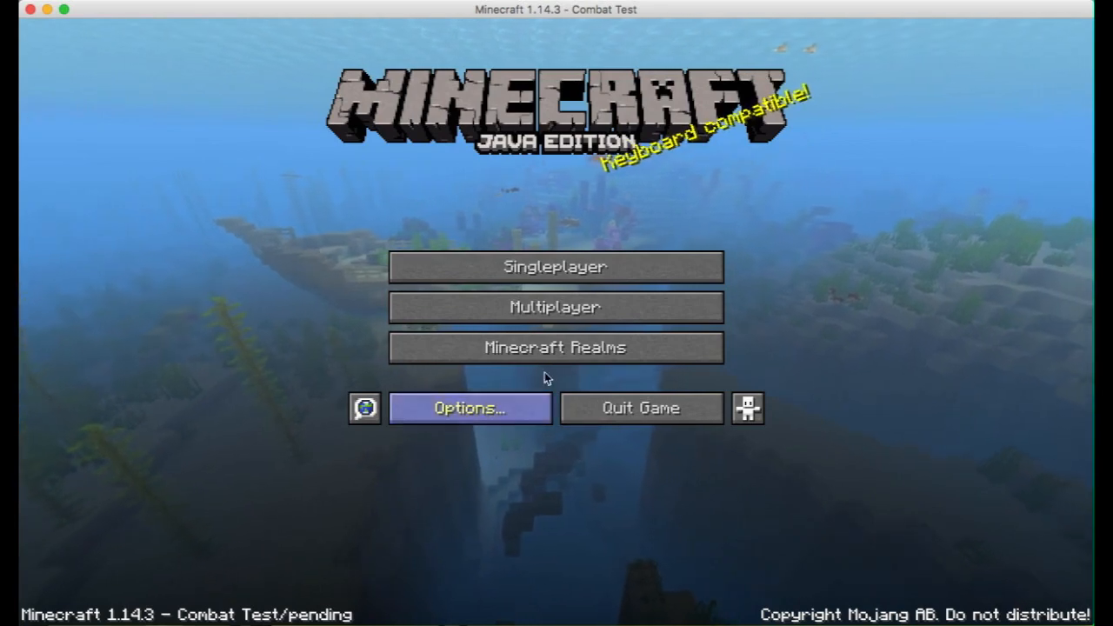
mouse_move(555, 267)
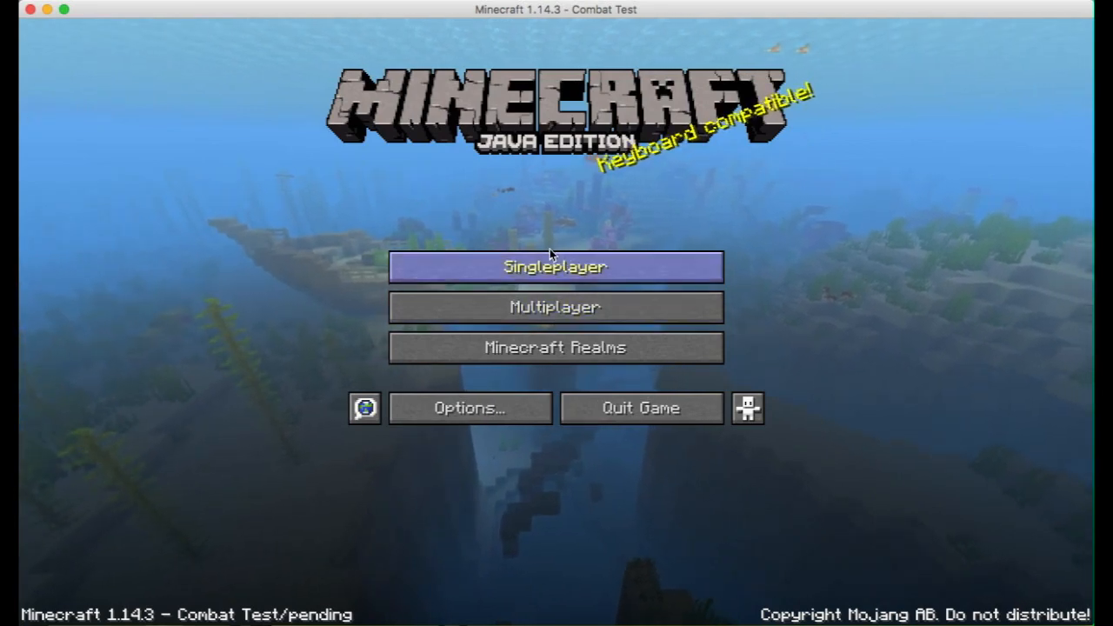
mouse_move(770, 600)
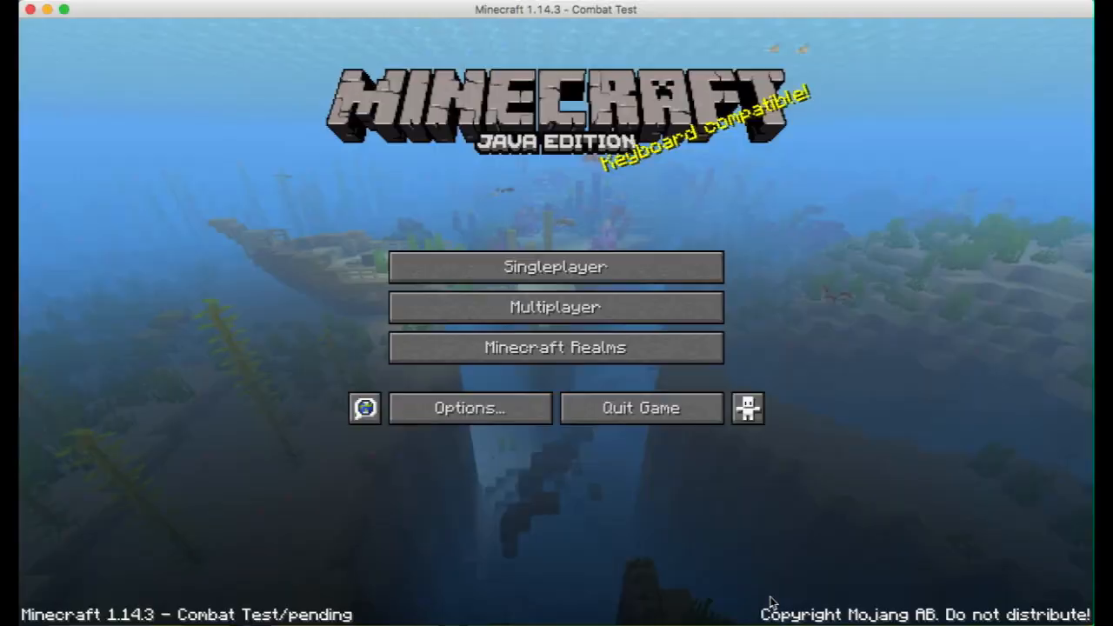